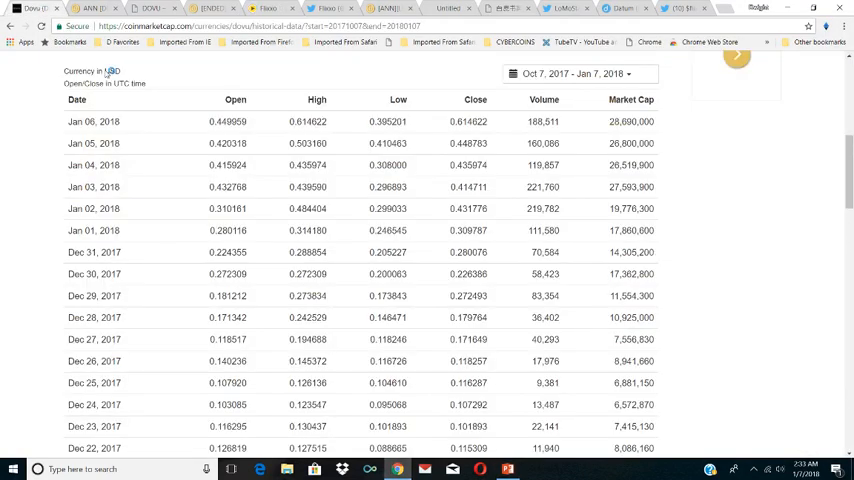
Search 'dat' in Search Currencies and open the Datum (DAT) coin page
{"action": "scroll", "scroll_direction": "up", "scroll_amount": 3}
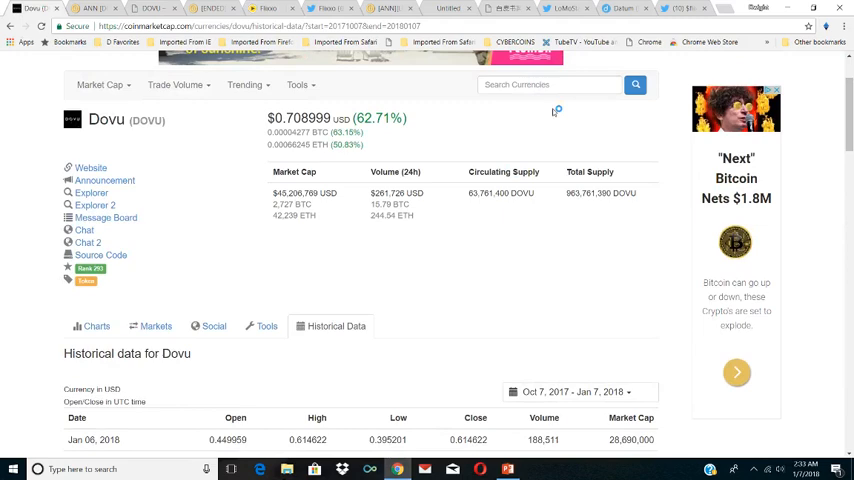
{"action": "type", "text": "dat"}
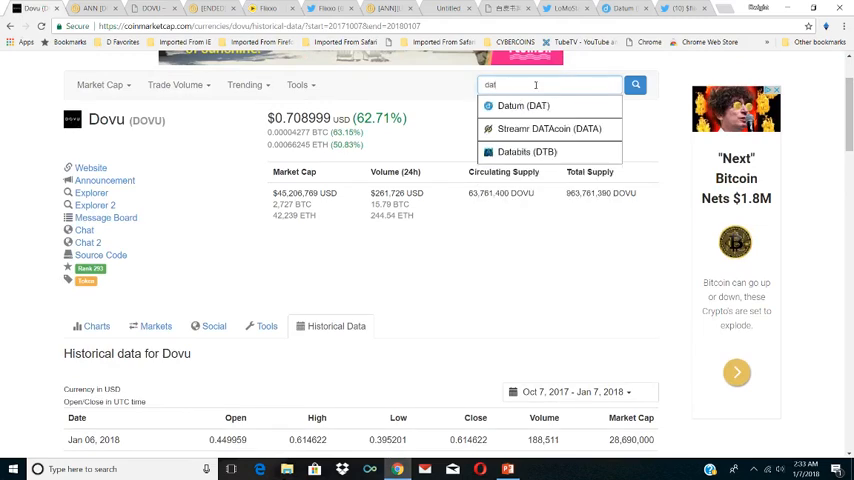
{"action": "left_click", "coordinate": [520, 104]}
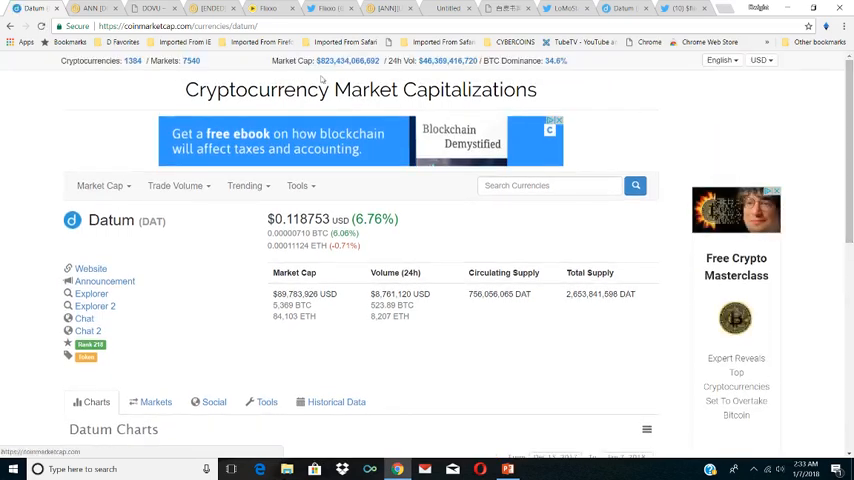
{"action": "mouse_move", "coordinate": [308, 78]}
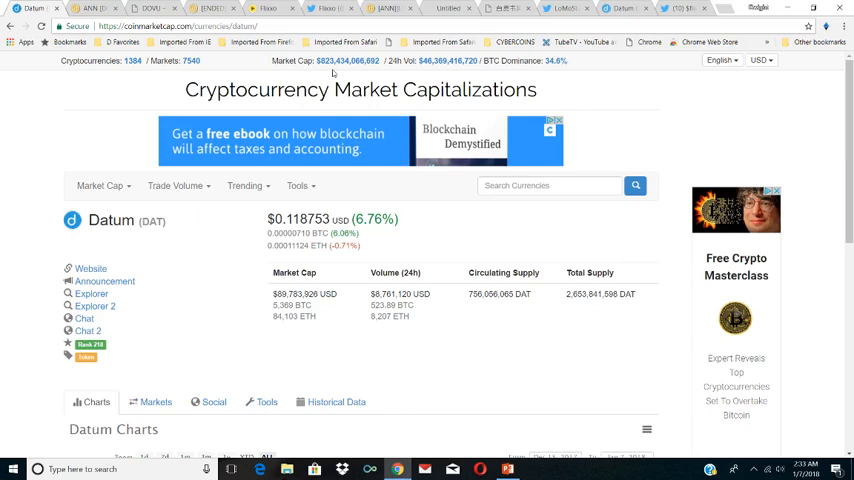
{"action": "mouse_move", "coordinate": [708, 122]}
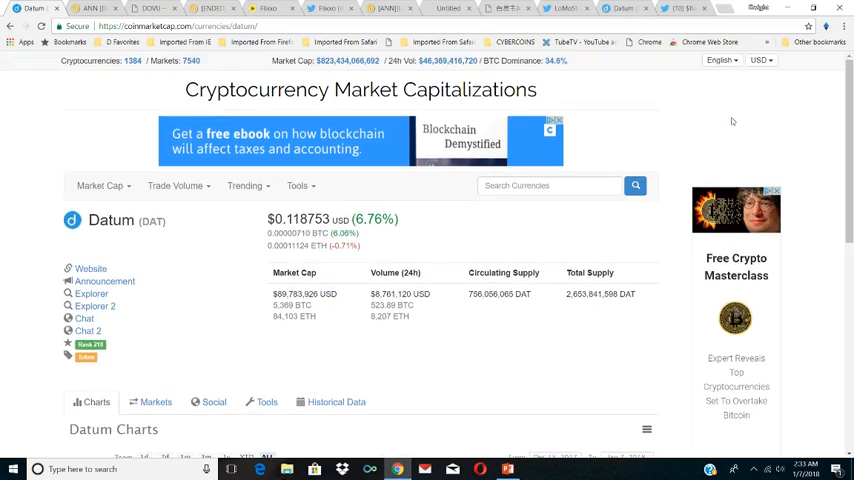
{"action": "mouse_move", "coordinate": [572, 64]}
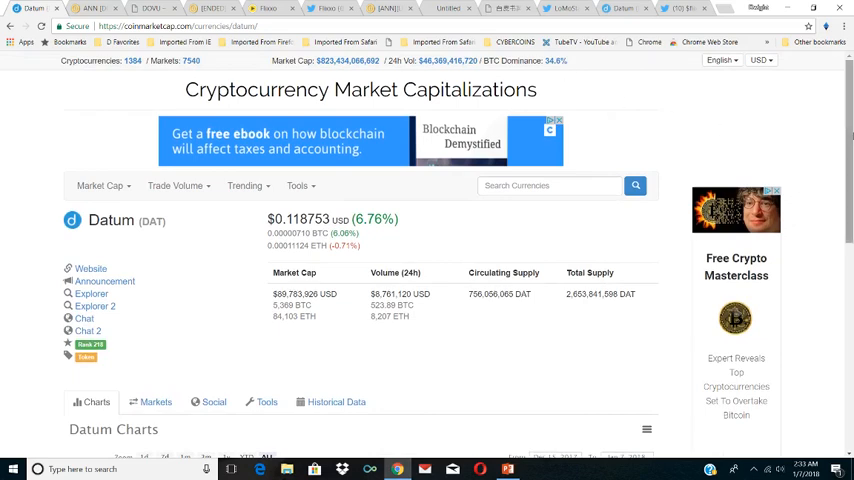
{"action": "scroll", "scroll_direction": "down", "scroll_amount": 3}
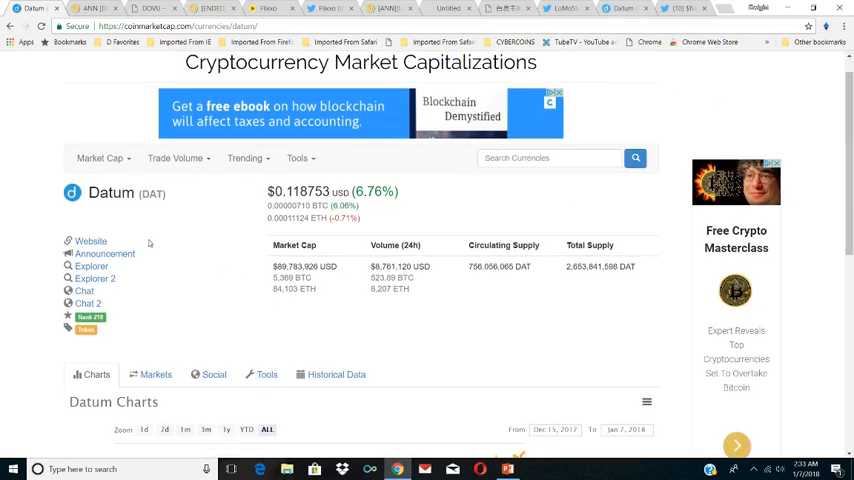
{"action": "mouse_move", "coordinate": [204, 246]}
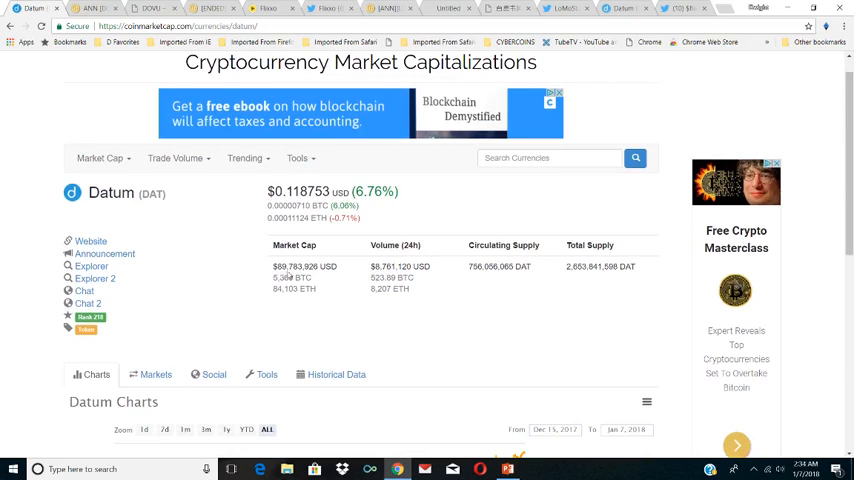
{"action": "mouse_move", "coordinate": [312, 276]}
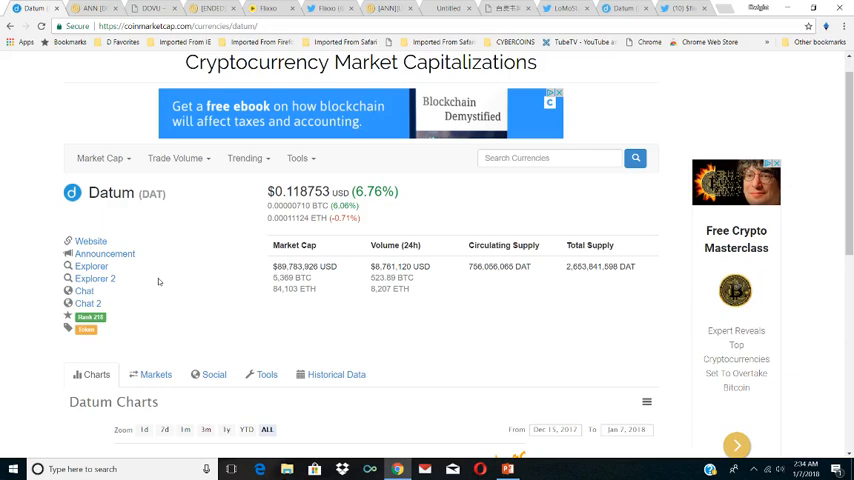
{"action": "mouse_move", "coordinate": [118, 328]}
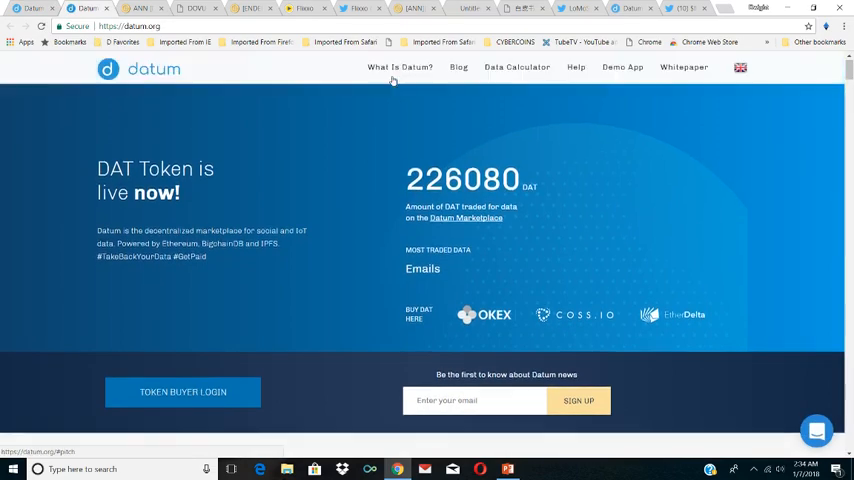
Scroll datum.org down to the DAT token stats and 'What is Datum?' section
{"action": "scroll", "scroll_direction": "down", "scroll_amount": 3}
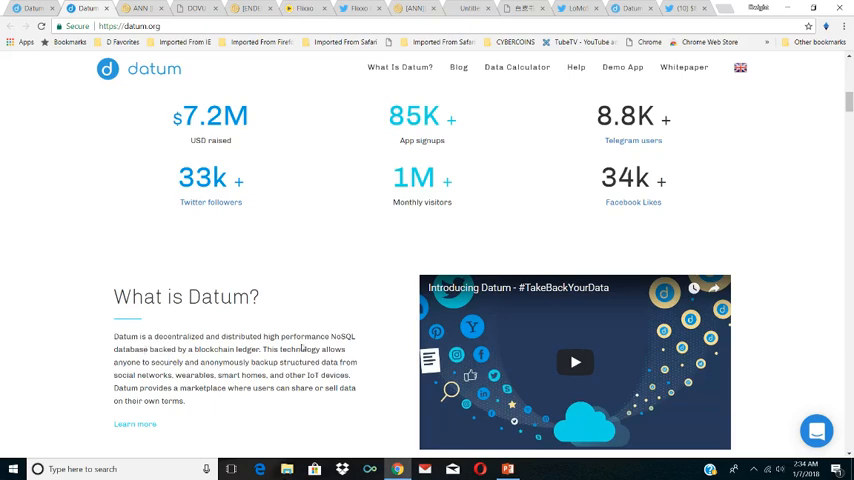
{"action": "mouse_move", "coordinate": [202, 364]}
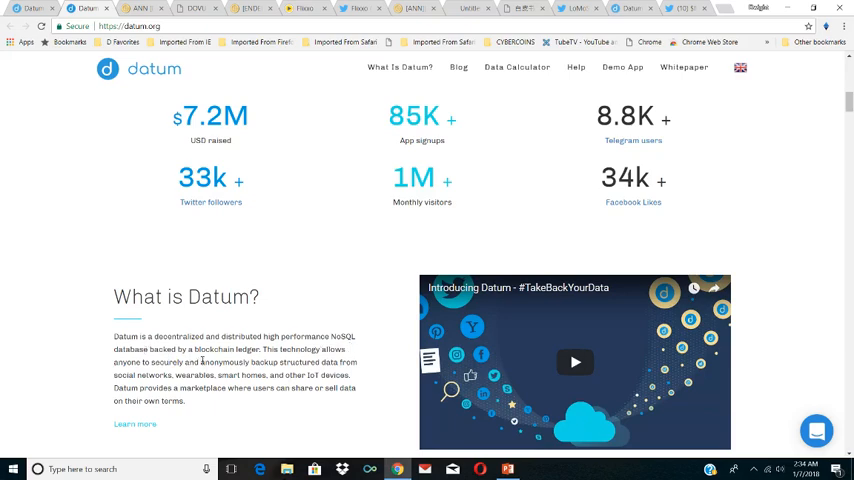
{"action": "mouse_move", "coordinate": [324, 360]}
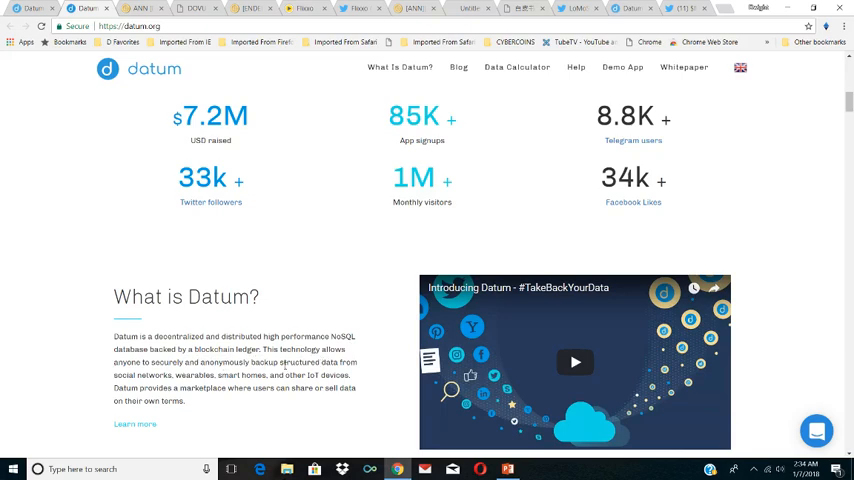
{"action": "mouse_move", "coordinate": [212, 384]}
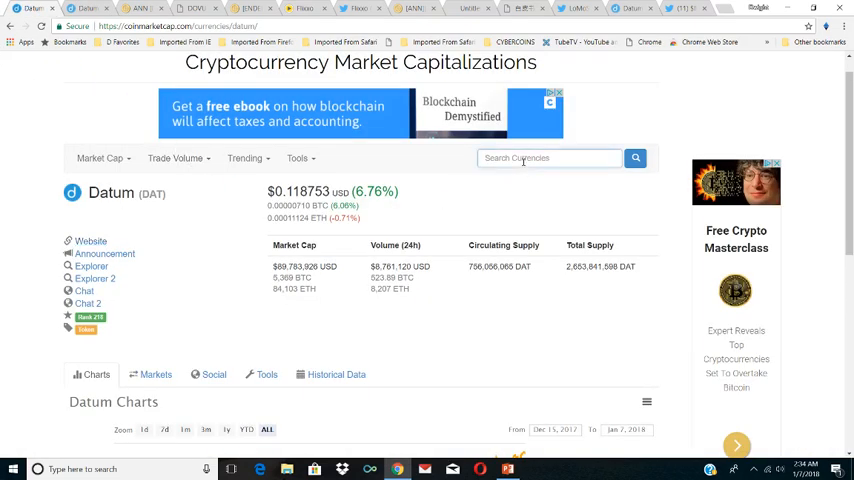
{"action": "type", "text": "iota"}
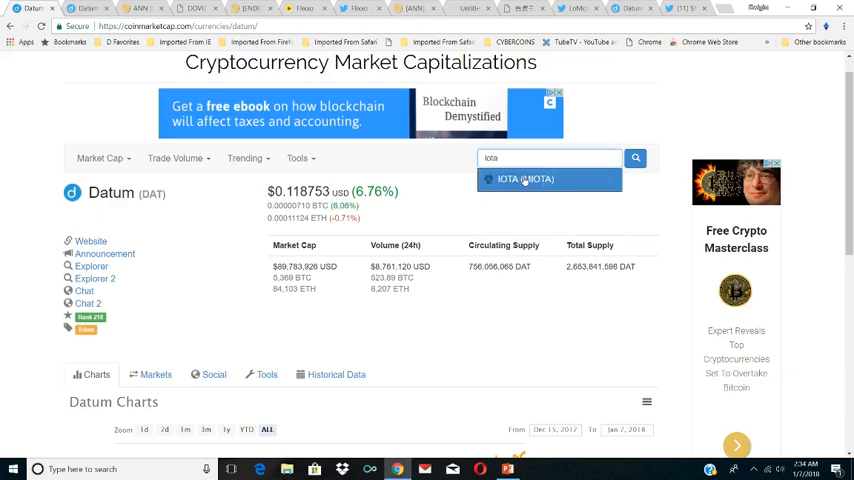
{"action": "left_click", "coordinate": [524, 178]}
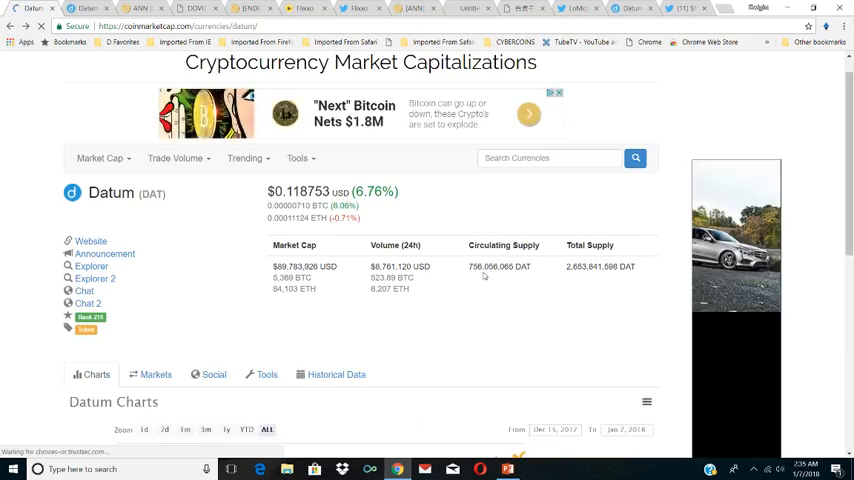
{"action": "scroll", "scroll_direction": "down", "scroll_amount": 3}
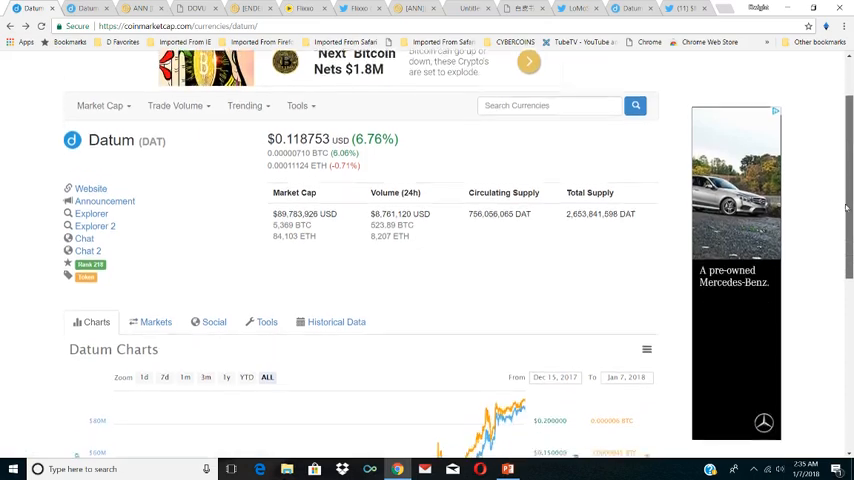
{"action": "scroll", "scroll_direction": "down", "scroll_amount": 3}
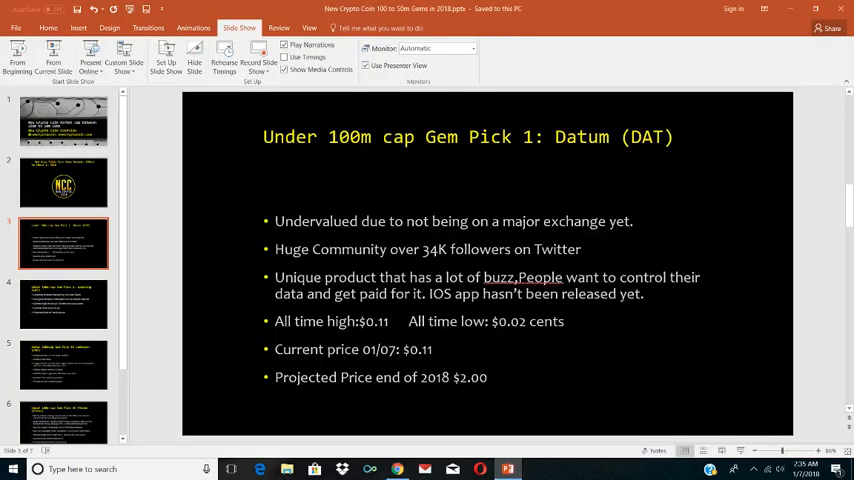
{"action": "mouse_move", "coordinate": [788, 8]}
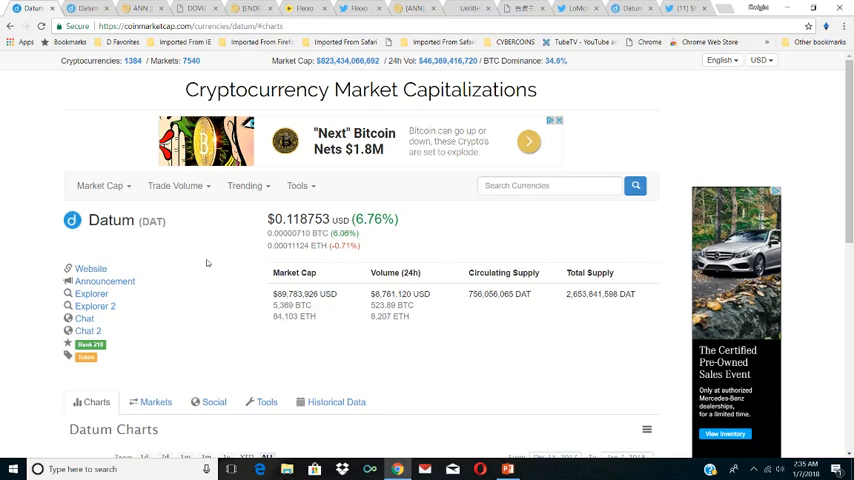
{"action": "mouse_move", "coordinate": [136, 120]}
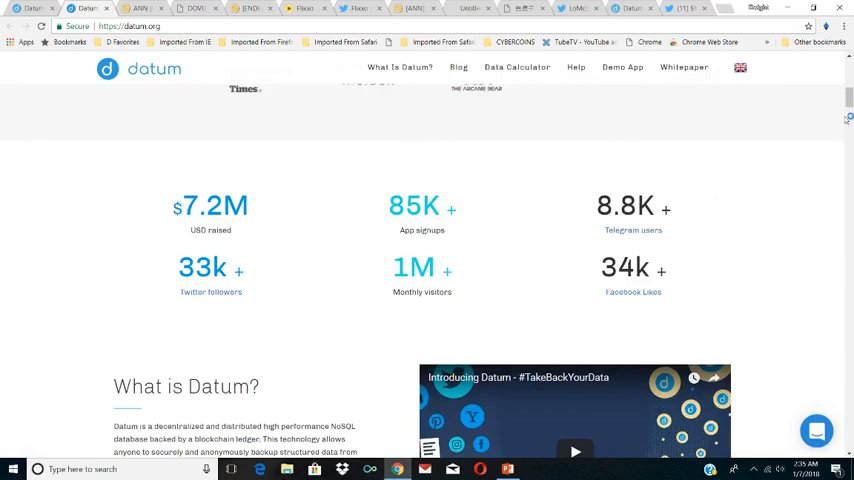
Scroll datum.org through the Token Sale Terms and team member sections
{"action": "scroll", "scroll_direction": "down", "scroll_amount": 3}
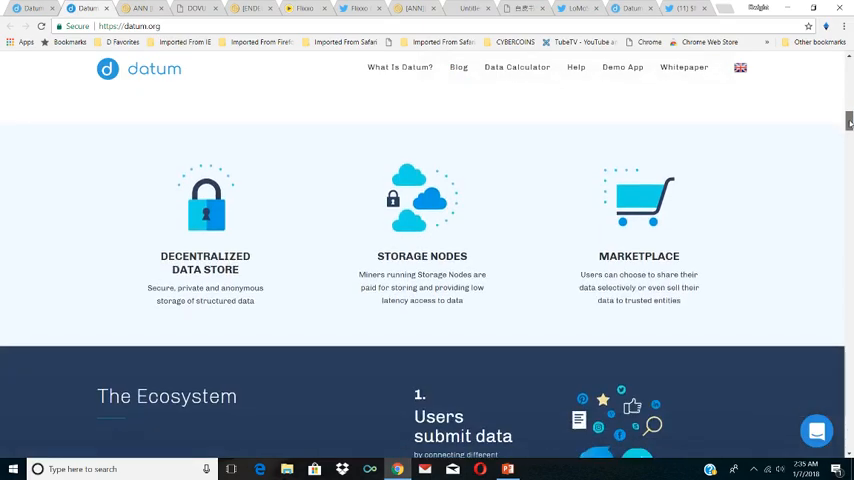
{"action": "scroll", "scroll_direction": "down", "scroll_amount": 3}
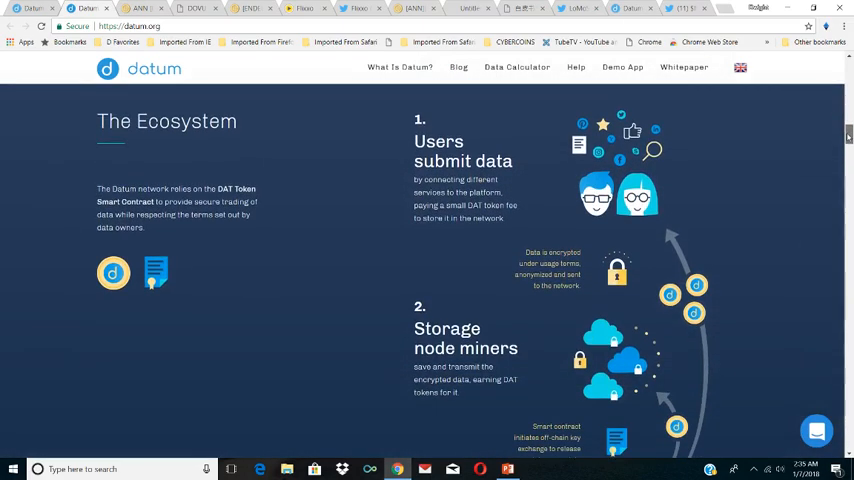
{"action": "scroll", "scroll_direction": "down", "scroll_amount": 3}
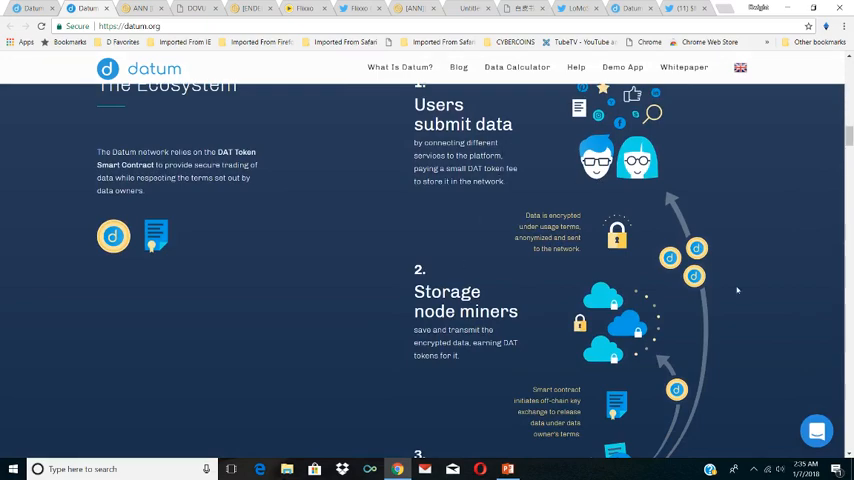
{"action": "scroll", "scroll_direction": "down", "scroll_amount": 3}
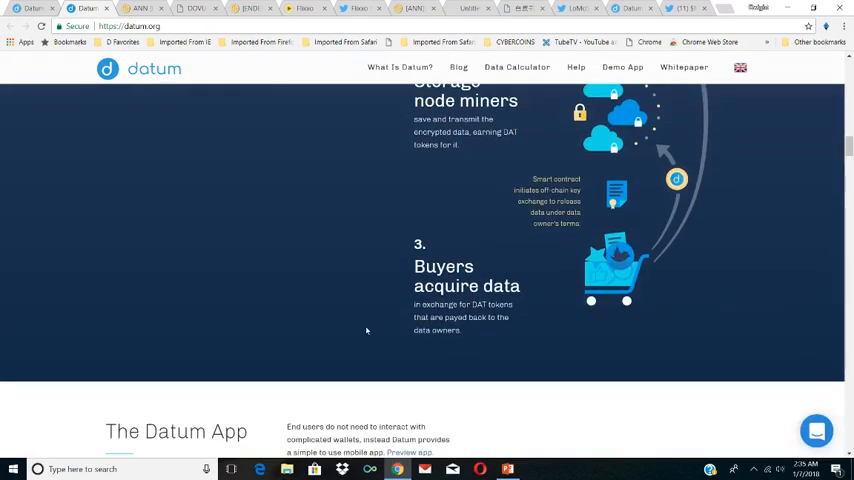
{"action": "scroll", "scroll_direction": "down", "scroll_amount": 3}
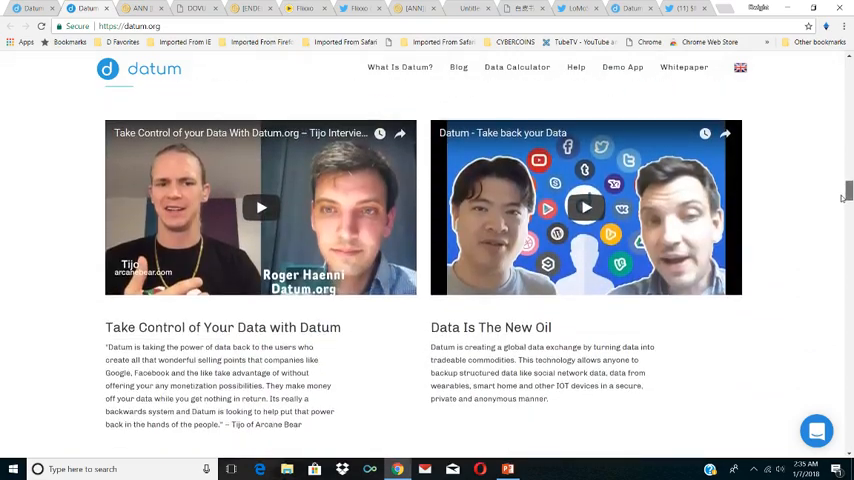
{"action": "scroll", "scroll_direction": "down", "scroll_amount": 3}
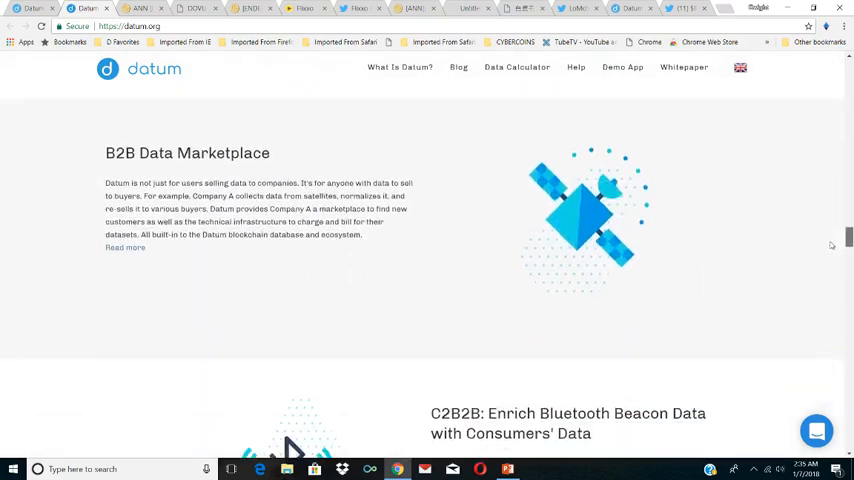
{"action": "scroll", "scroll_direction": "down", "scroll_amount": 3}
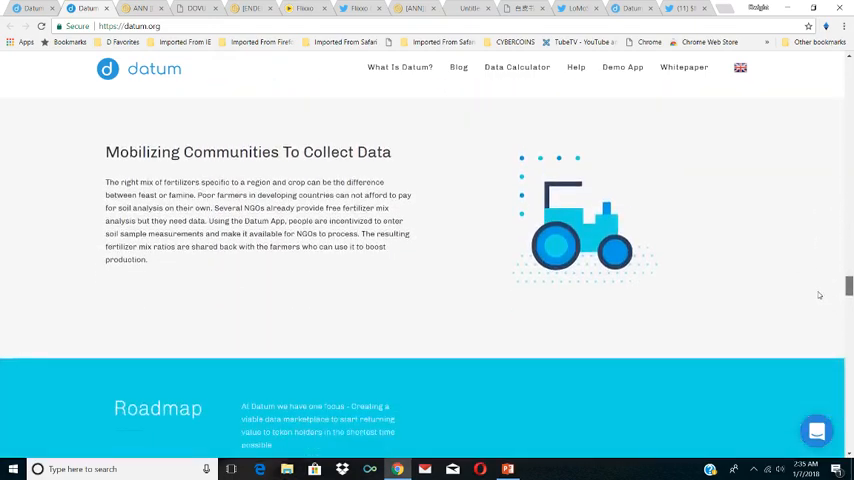
Continue down to the advisors and storage node miners explanation, then back up slightly
{"action": "scroll", "scroll_direction": "down", "scroll_amount": 3}
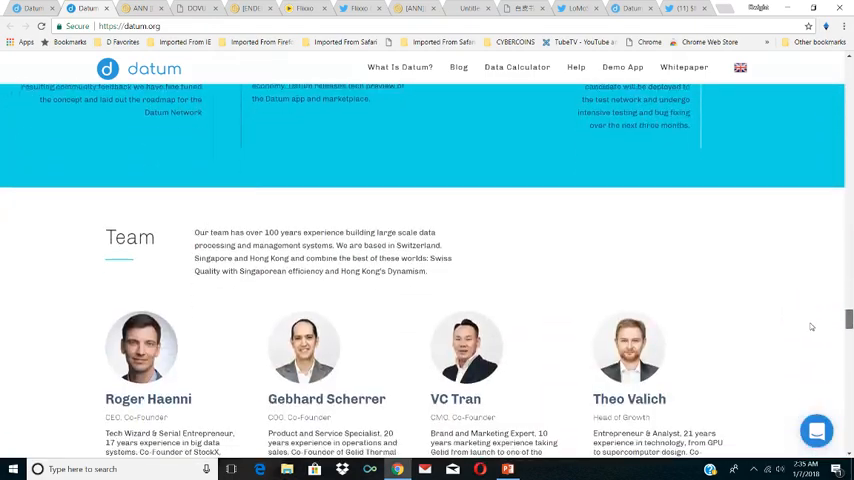
{"action": "scroll", "scroll_direction": "down", "scroll_amount": 3}
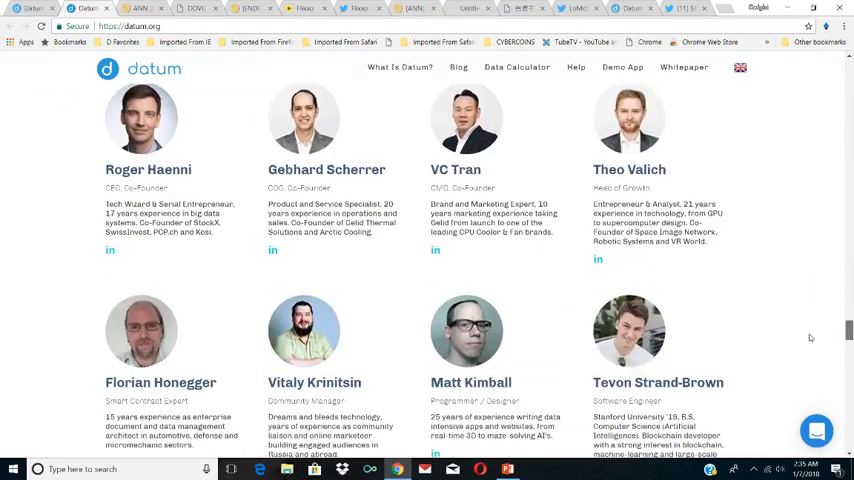
{"action": "scroll", "scroll_direction": "down", "scroll_amount": 3}
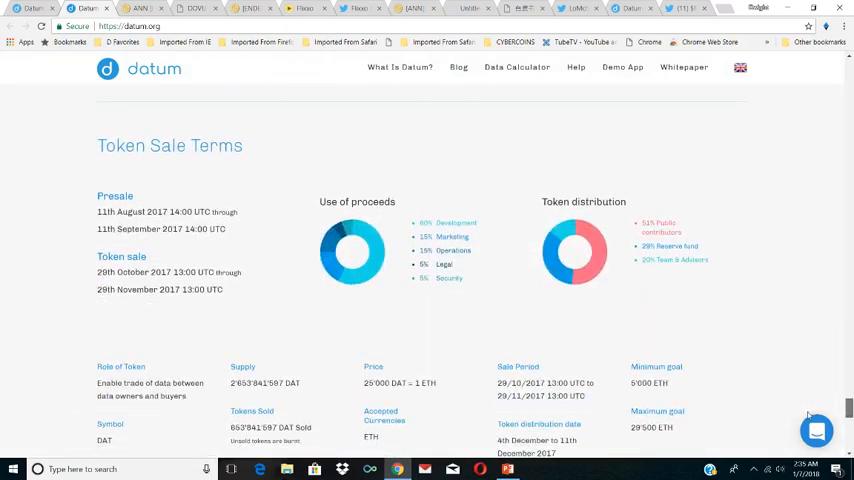
{"action": "scroll", "scroll_direction": "down", "scroll_amount": 3}
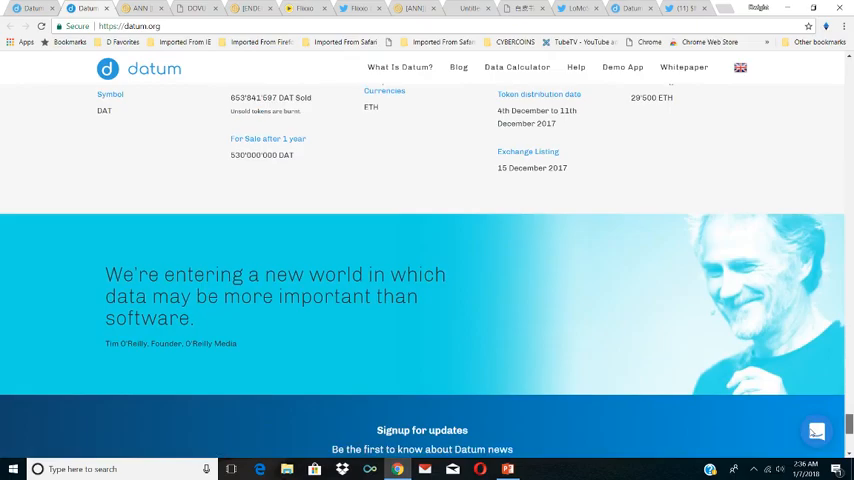
{"action": "scroll", "scroll_direction": "down", "scroll_amount": 3}
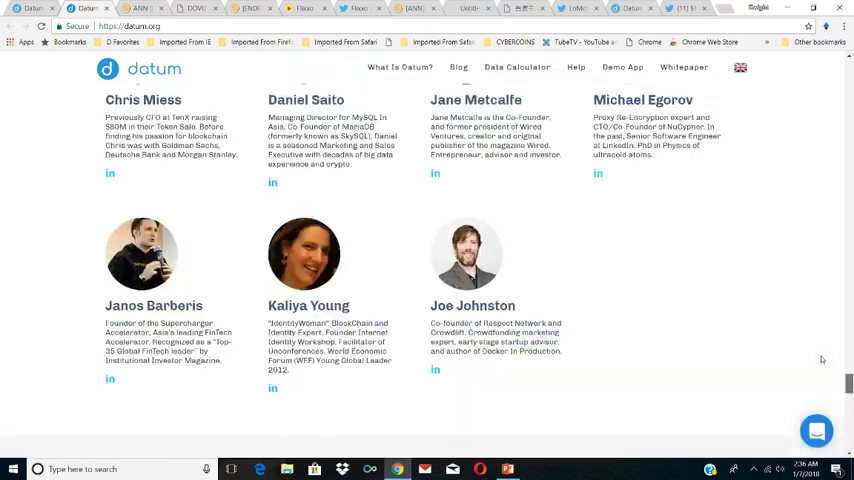
{"action": "scroll", "scroll_direction": "up", "scroll_amount": 3}
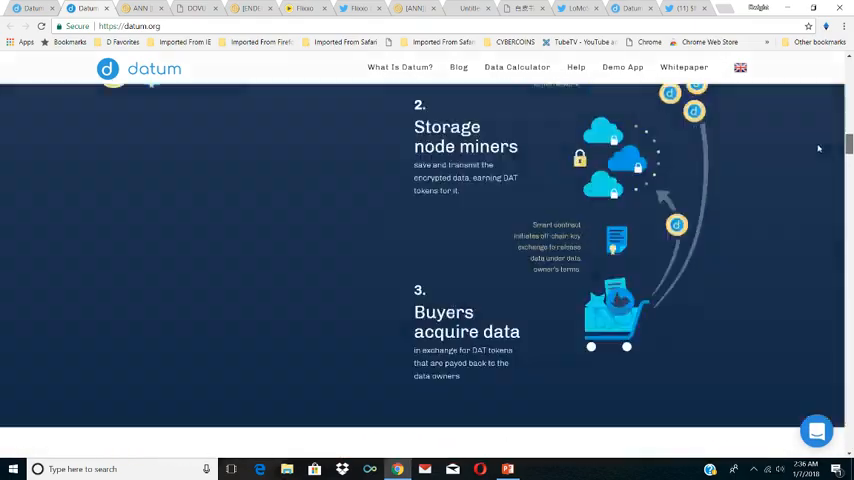
{"action": "scroll", "scroll_direction": "up", "scroll_amount": 3}
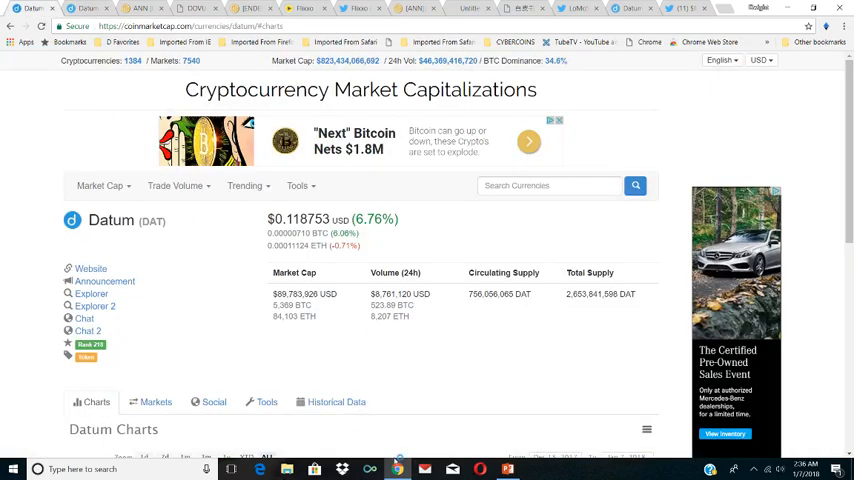
Focus the Search Currencies box on Datum's CoinMarketCap page for the next coin
{"action": "left_click", "coordinate": [502, 468]}
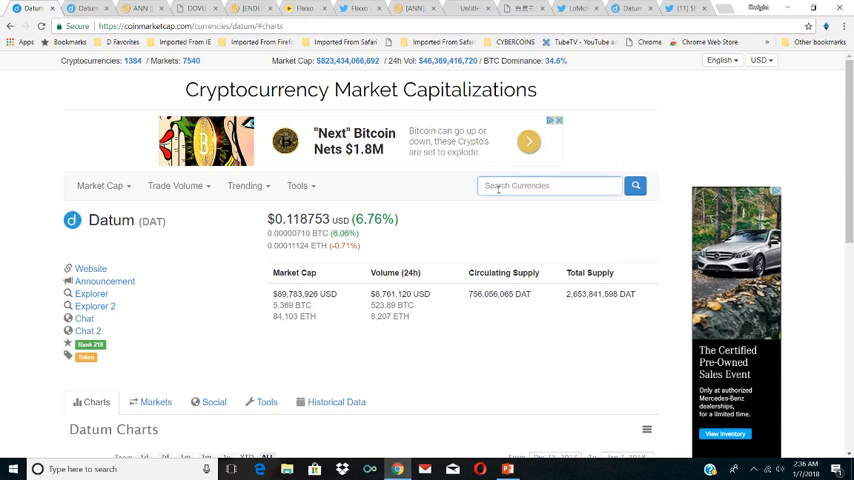
Search 'Loopring', open the Loopring (LRC) page and scroll to Loopring Charts
{"action": "type", "text": "Loopring"}
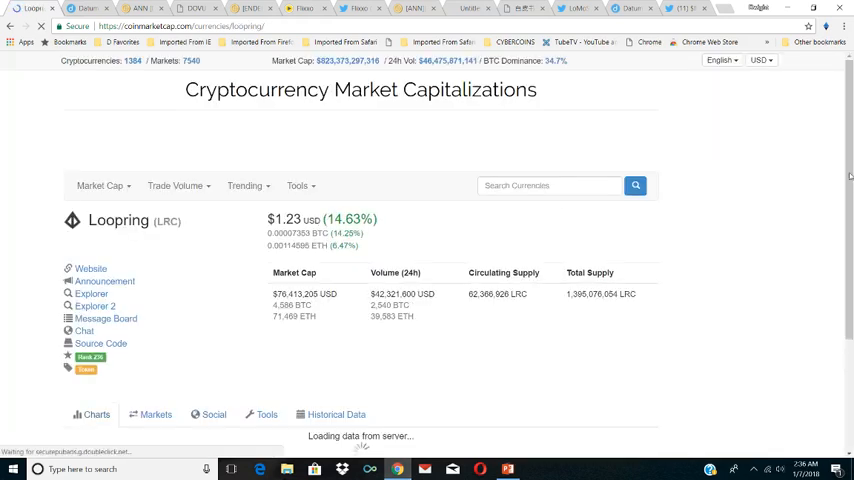
{"action": "scroll", "scroll_direction": "down", "scroll_amount": 3}
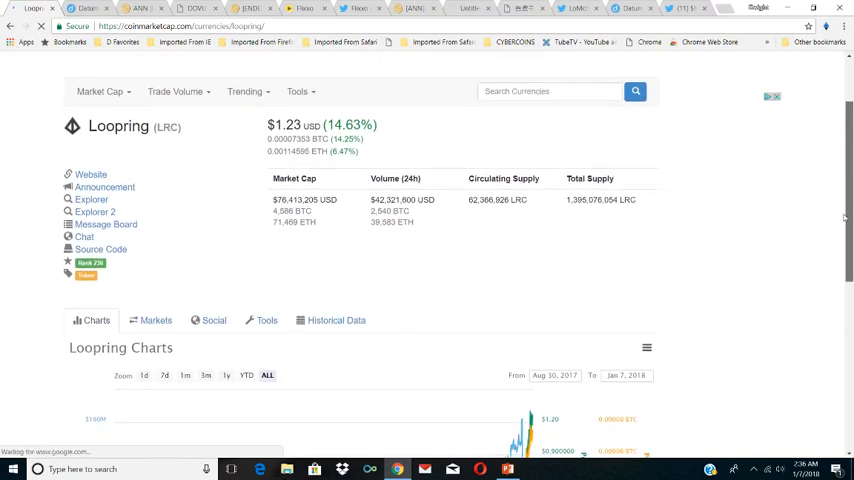
{"action": "scroll", "scroll_direction": "down", "scroll_amount": 3}
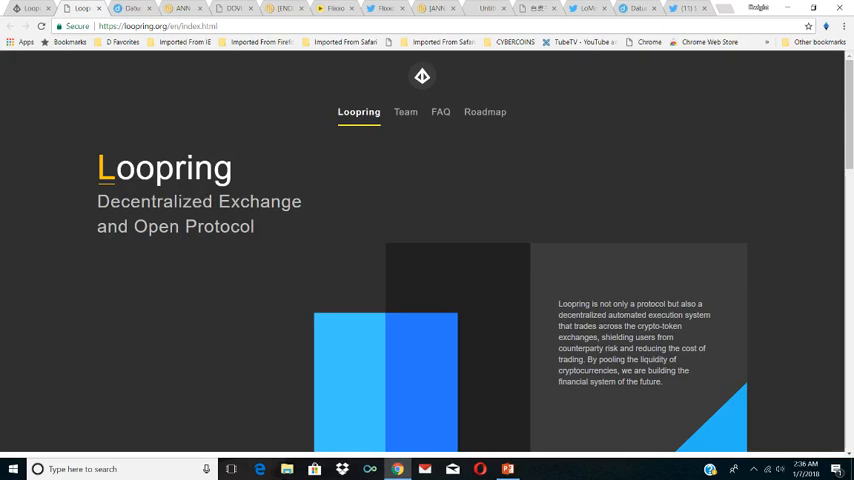
Scroll loopring.org through its Features, White Paper and Backers sections
{"action": "scroll", "scroll_direction": "down", "scroll_amount": 3}
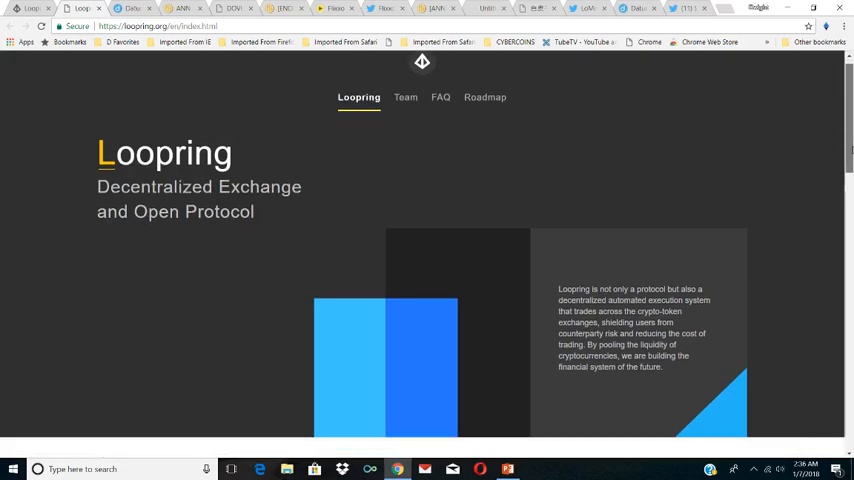
{"action": "scroll", "scroll_direction": "down", "scroll_amount": 3}
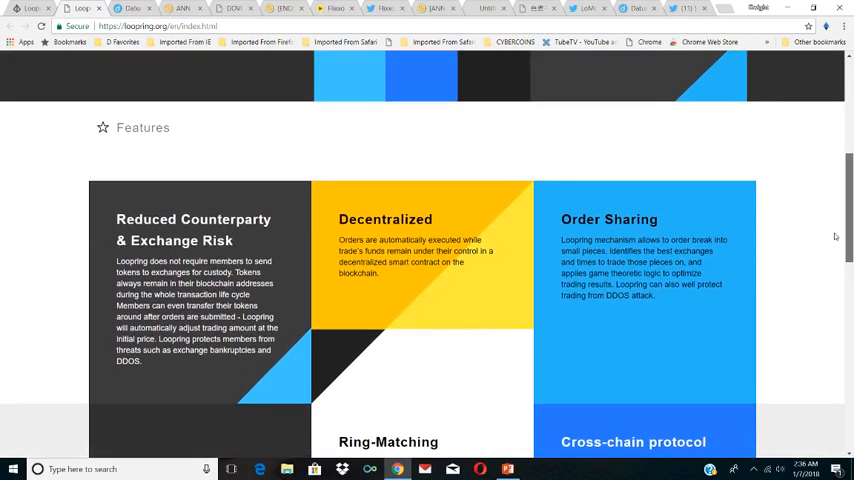
{"action": "scroll", "scroll_direction": "down", "scroll_amount": 3}
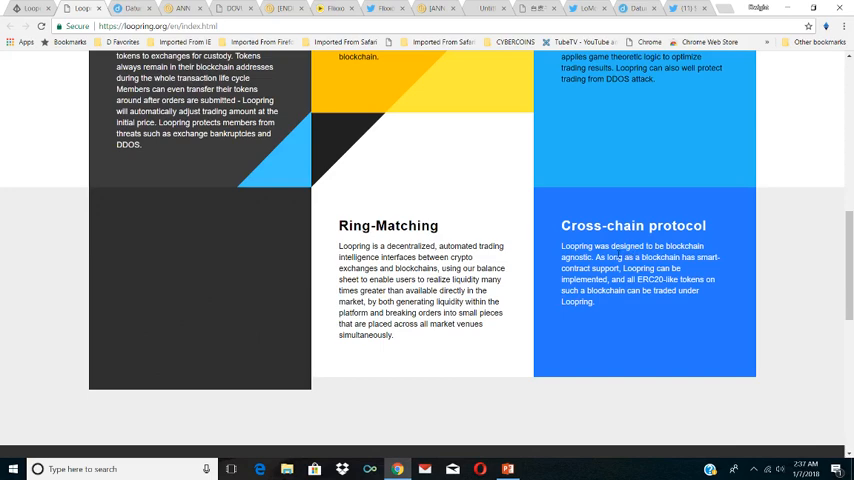
{"action": "scroll", "scroll_direction": "up", "scroll_amount": 3}
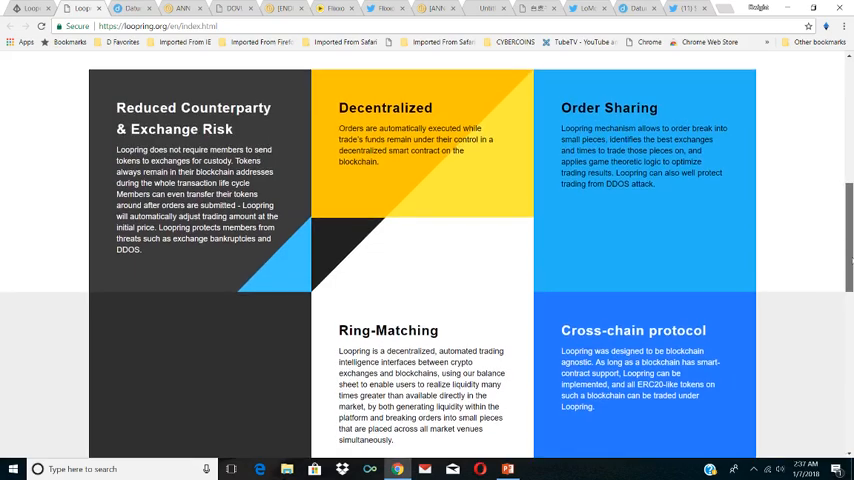
{"action": "scroll", "scroll_direction": "down", "scroll_amount": 3}
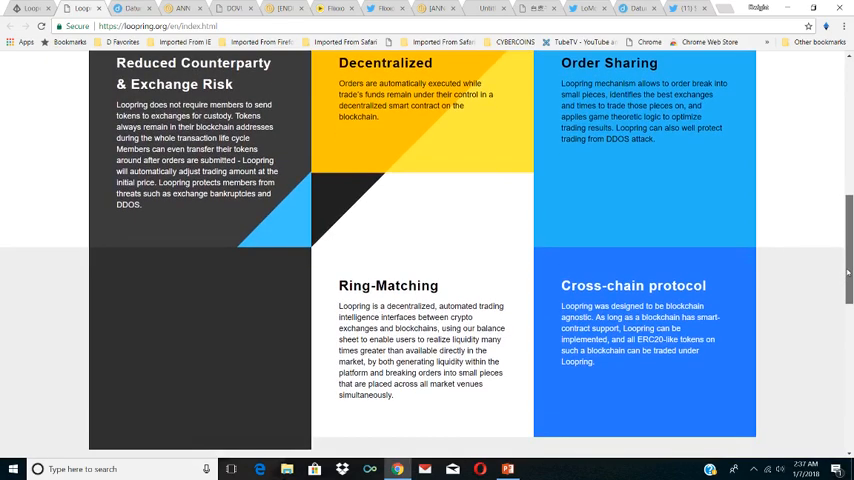
{"action": "scroll", "scroll_direction": "down", "scroll_amount": 3}
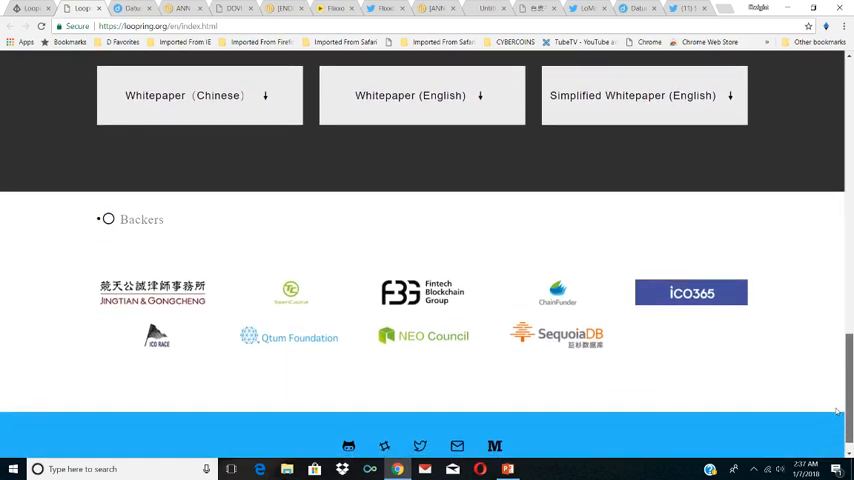
{"action": "scroll", "scroll_direction": "down", "scroll_amount": 3}
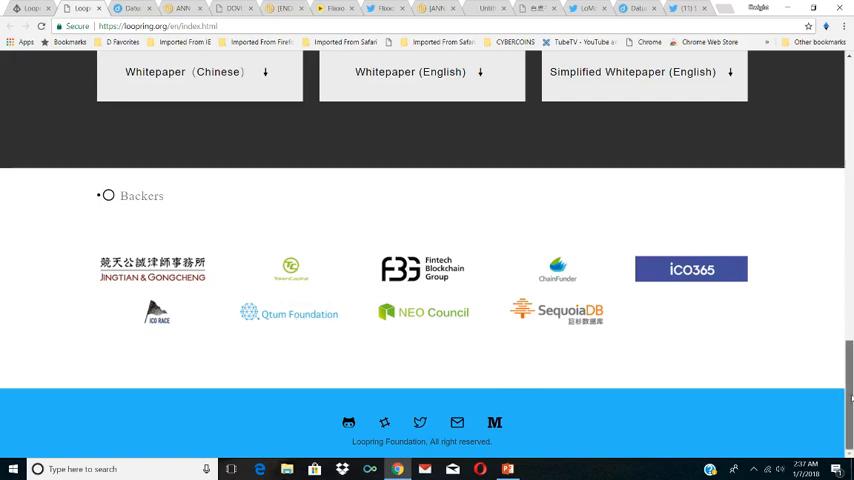
Return to the top of loopring.org and open its FAQ page from the navigation
{"action": "scroll", "scroll_direction": "up", "scroll_amount": 3}
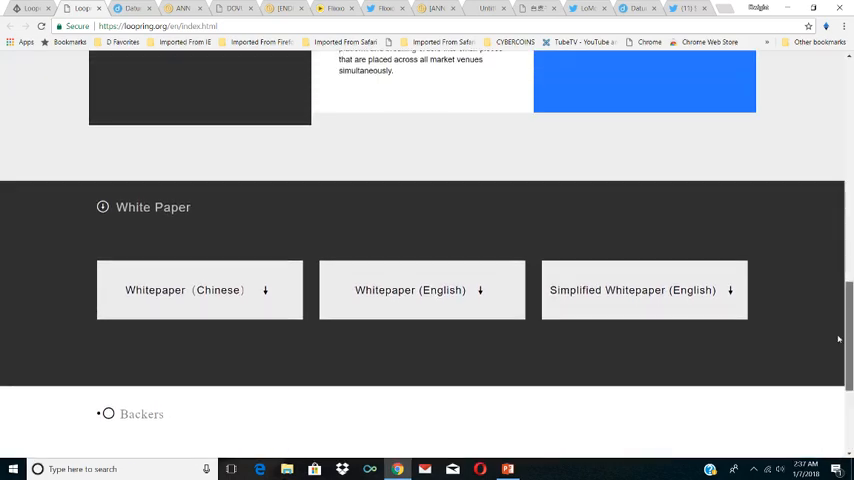
{"action": "scroll", "scroll_direction": "up", "scroll_amount": 3}
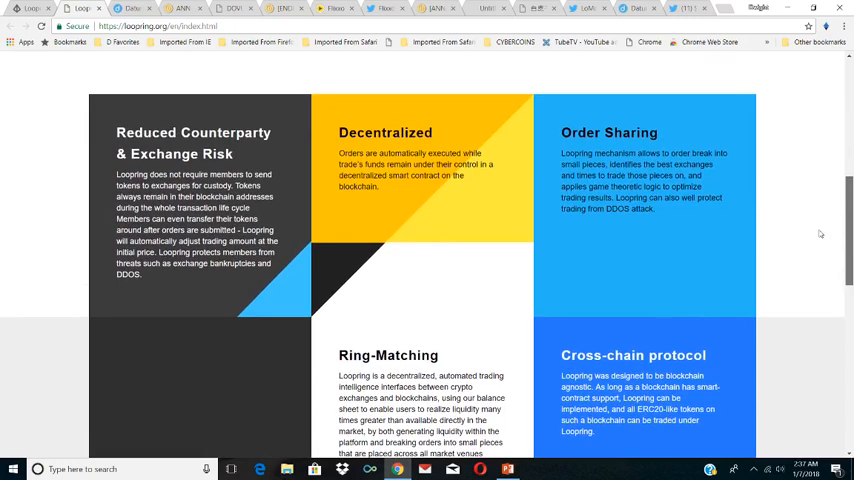
{"action": "scroll", "scroll_direction": "up", "scroll_amount": 3}
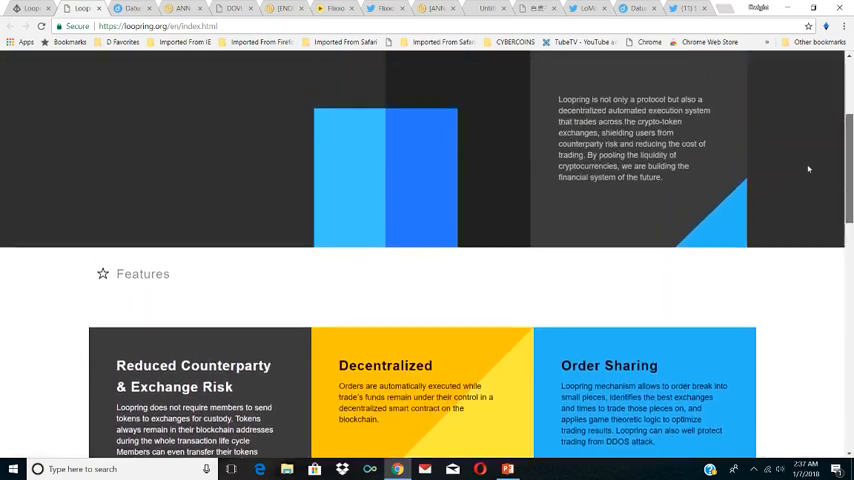
{"action": "scroll", "scroll_direction": "up", "scroll_amount": 3}
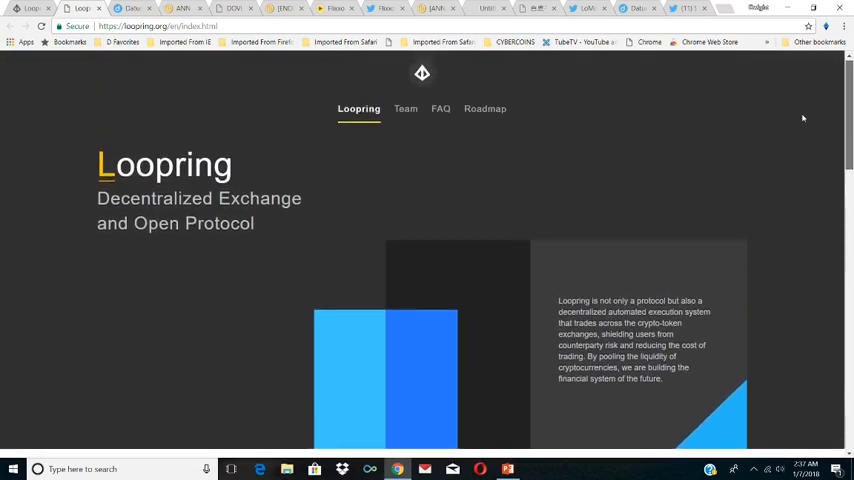
{"action": "left_click", "coordinate": [440, 108]}
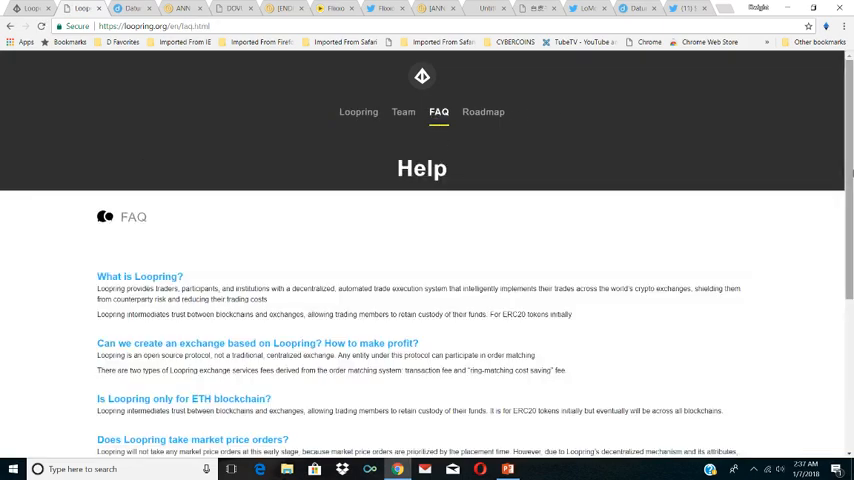
Scroll down the Loopring FAQ (Help) page to read the protocol questions
{"action": "scroll", "scroll_direction": "down", "scroll_amount": 3}
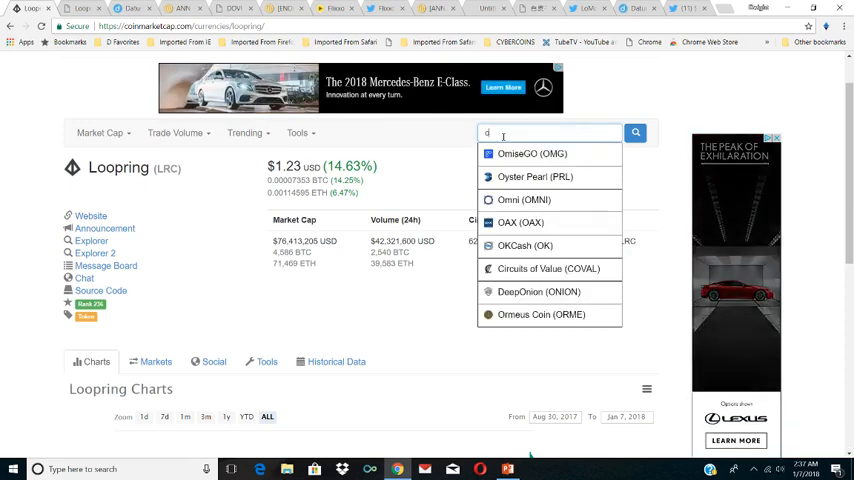
{"action": "type", "text": "zrx"}
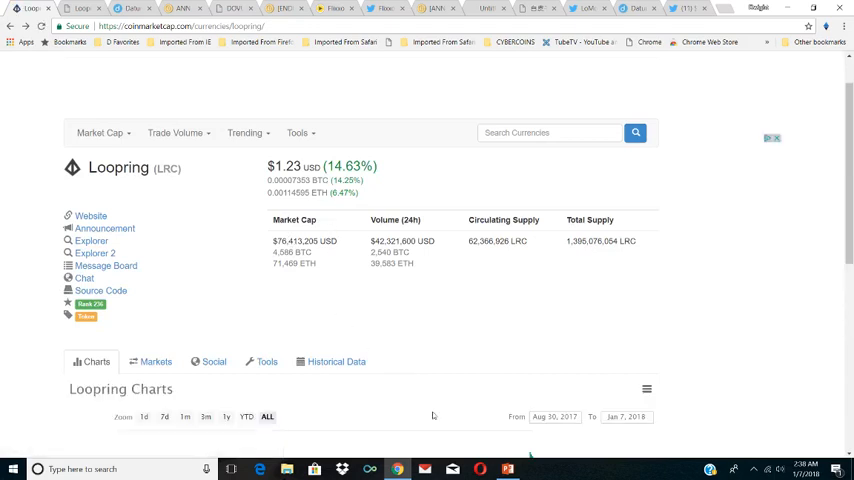
{"action": "left_click", "coordinate": [508, 464]}
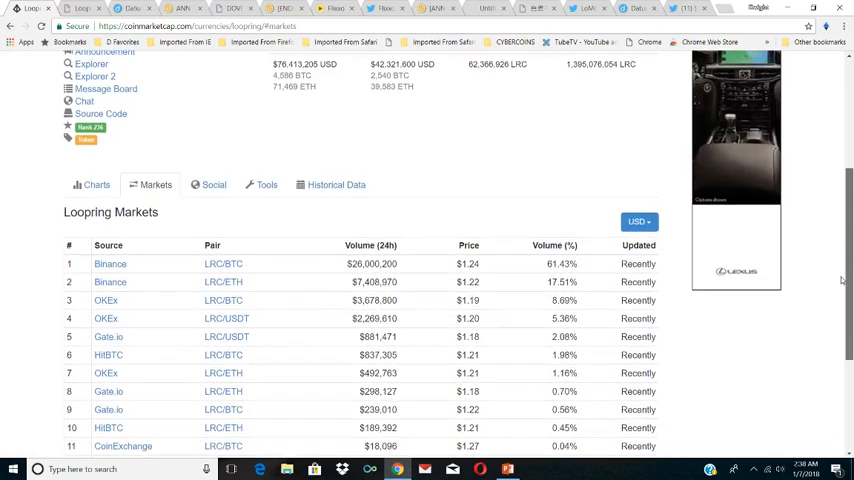
{"action": "scroll", "scroll_direction": "down", "scroll_amount": 3}
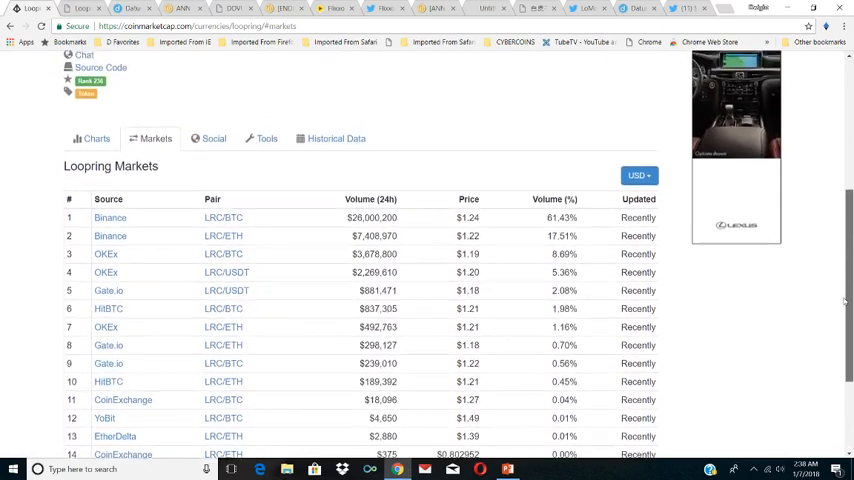
{"action": "left_click", "coordinate": [96, 138]}
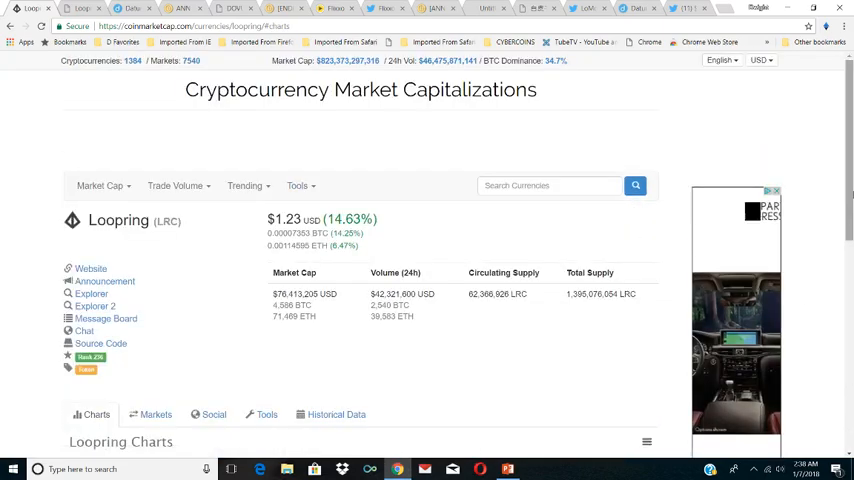
{"action": "scroll", "scroll_direction": "down", "scroll_amount": 3}
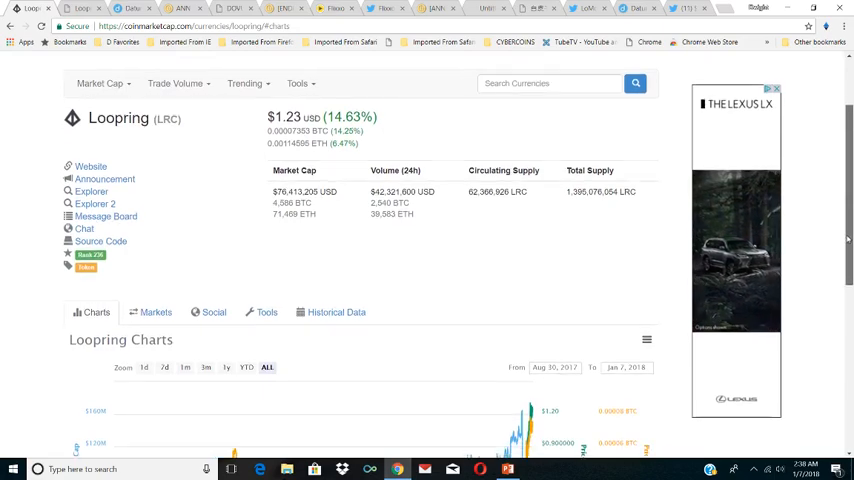
{"action": "scroll", "scroll_direction": "down", "scroll_amount": 3}
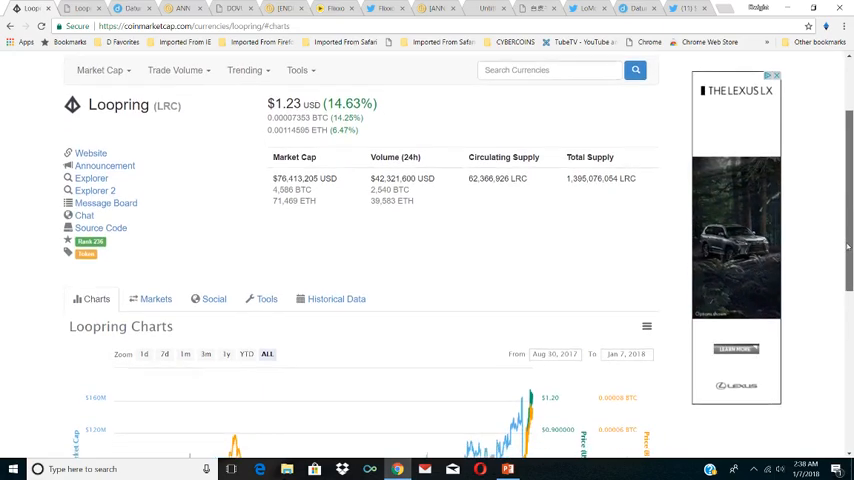
{"action": "scroll", "scroll_direction": "down", "scroll_amount": 3}
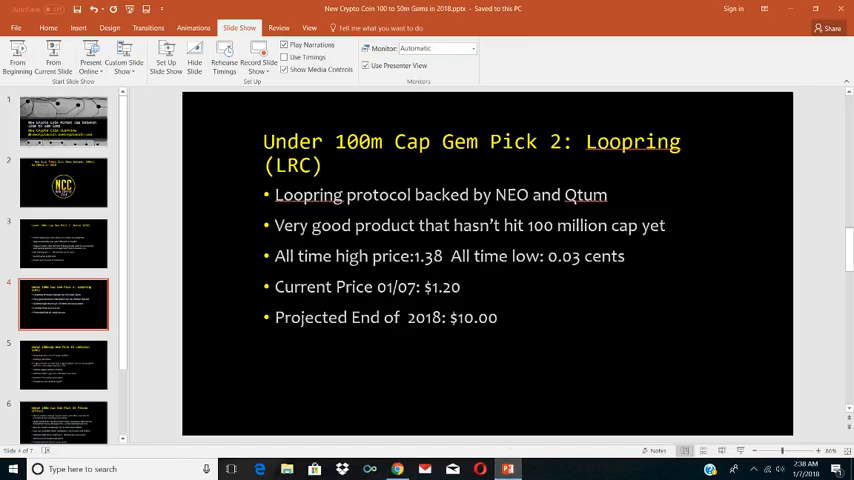
{"action": "mouse_move", "coordinate": [158, 292]}
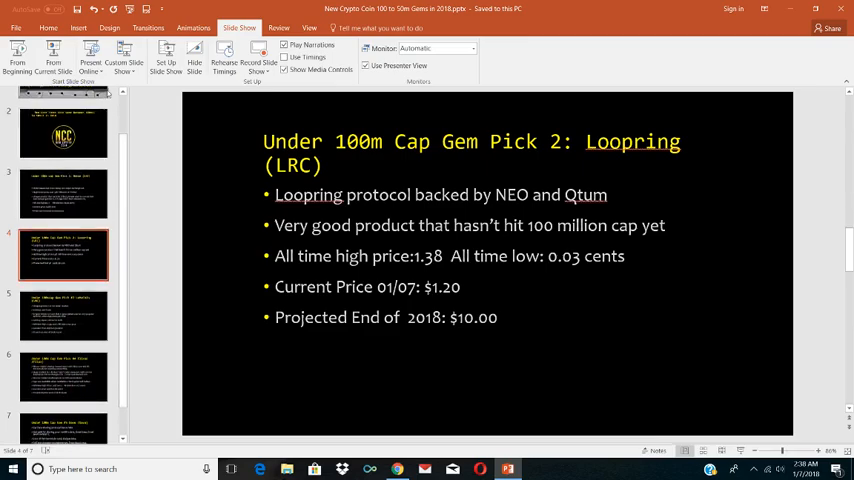
Select slide 4, Under 100m Cap Gem Pick 2: Loopring (LRC), in the thumbnail pane
{"action": "left_click", "coordinate": [64, 330]}
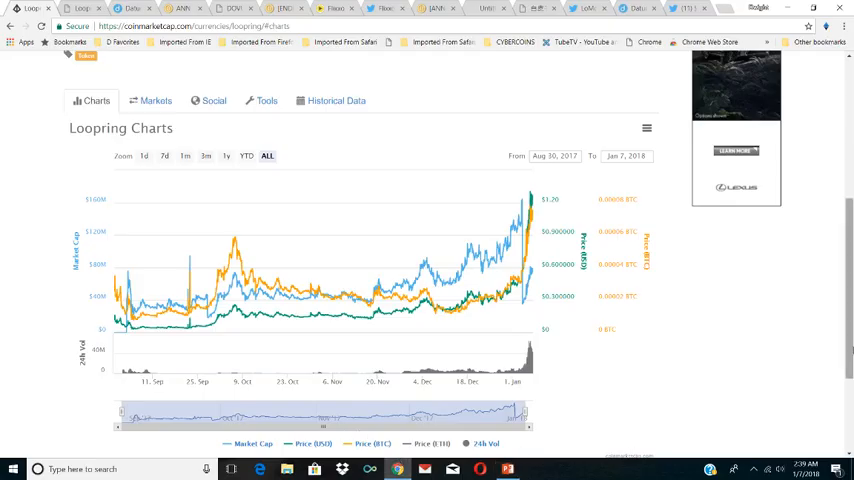
Search 'lo' in CoinMarketCap and open the LoMoCoin (LMC) coin page
{"action": "scroll", "scroll_direction": "up", "scroll_amount": 3}
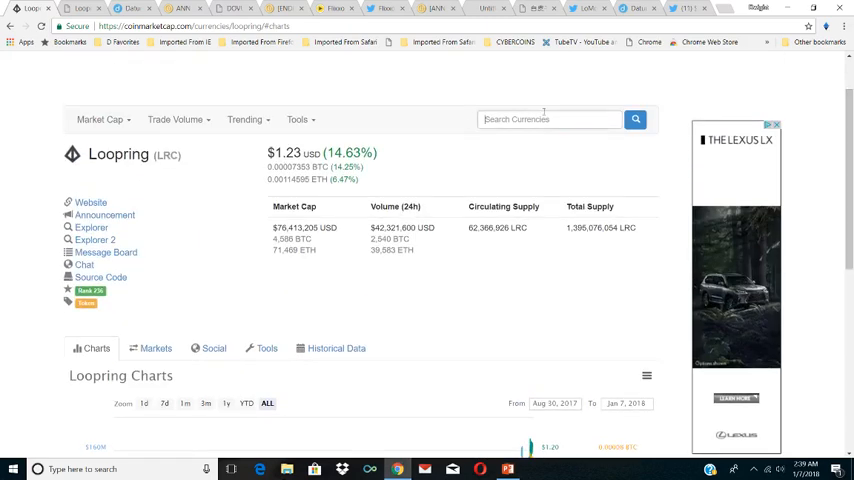
{"action": "left_click", "coordinate": [548, 120]}
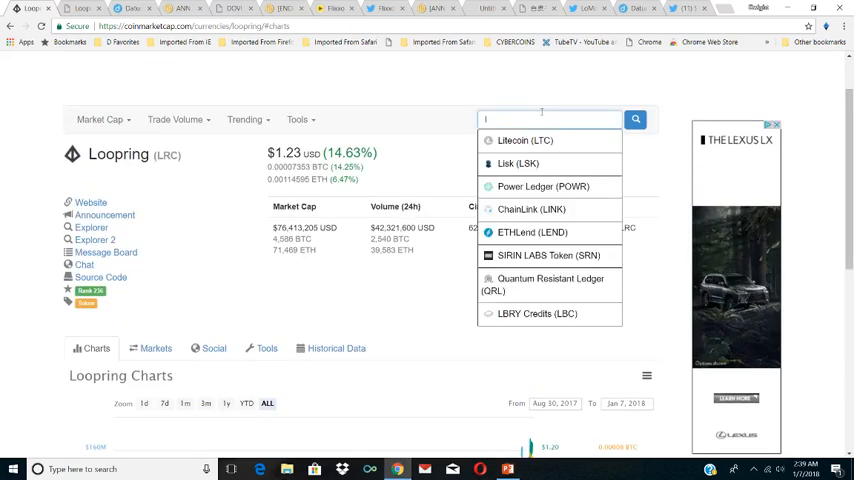
{"action": "type", "text": "lo"}
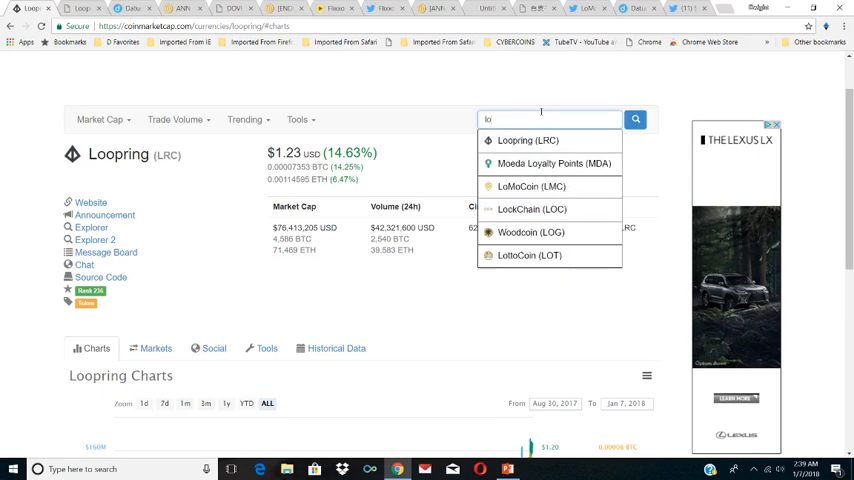
{"action": "left_click", "coordinate": [528, 186]}
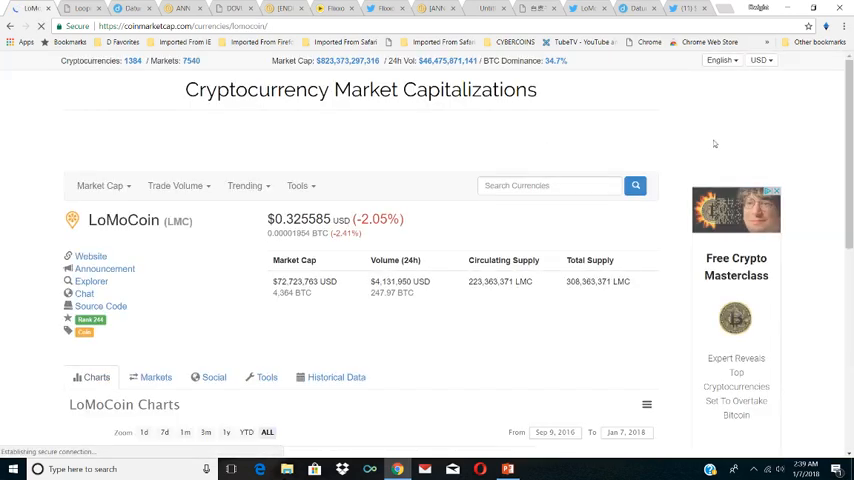
Show LoMoCoin's Markets list with its Bittrex and CoinExchange trading pairs
{"action": "scroll", "scroll_direction": "down", "scroll_amount": 3}
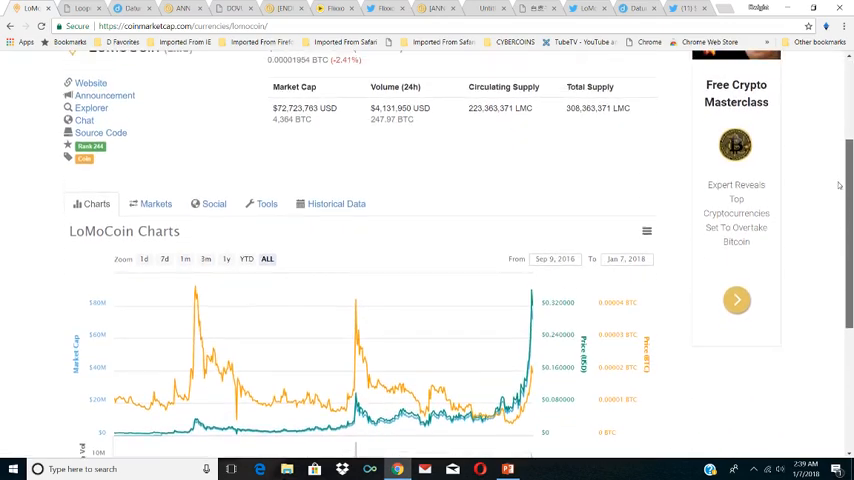
{"action": "scroll", "scroll_direction": "up", "scroll_amount": 3}
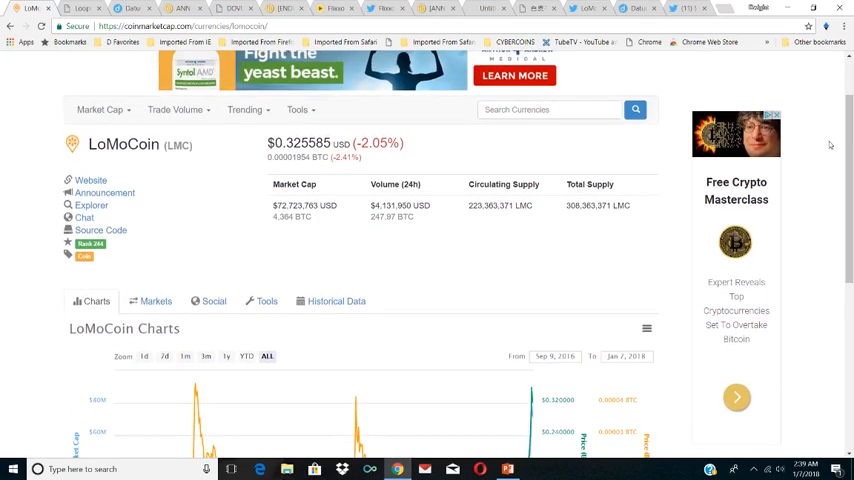
{"action": "mouse_move", "coordinate": [204, 276]}
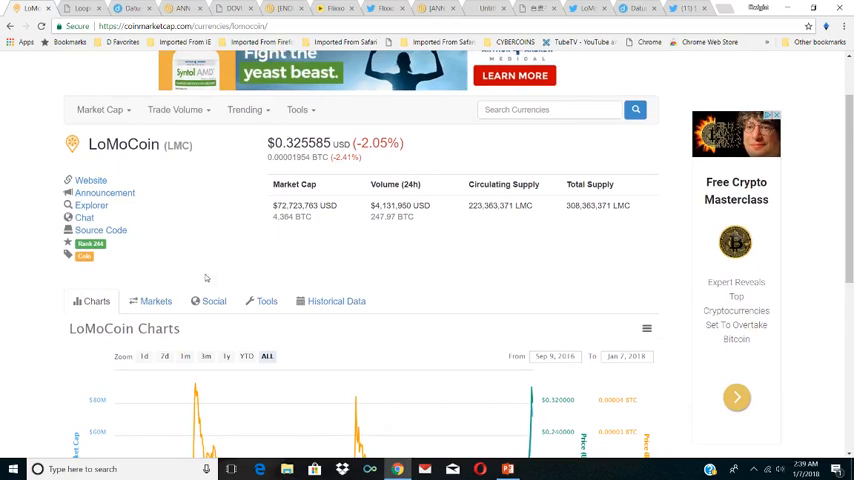
{"action": "left_click", "coordinate": [156, 300]}
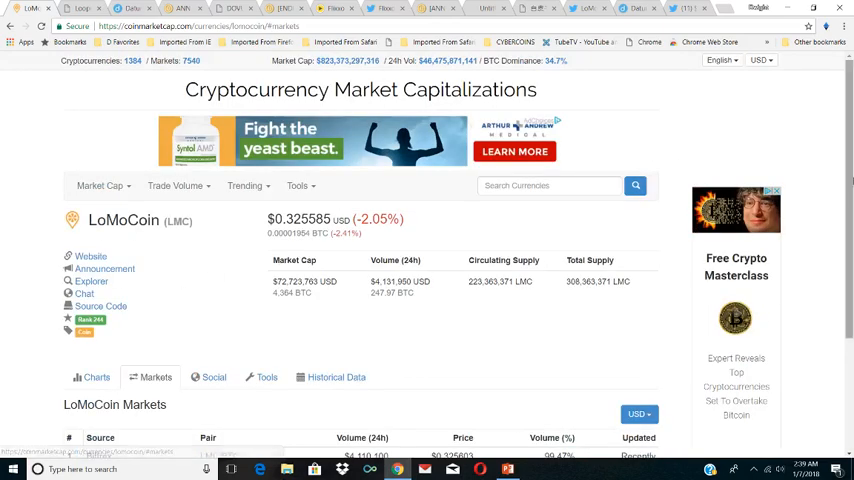
{"action": "scroll", "scroll_direction": "down", "scroll_amount": 3}
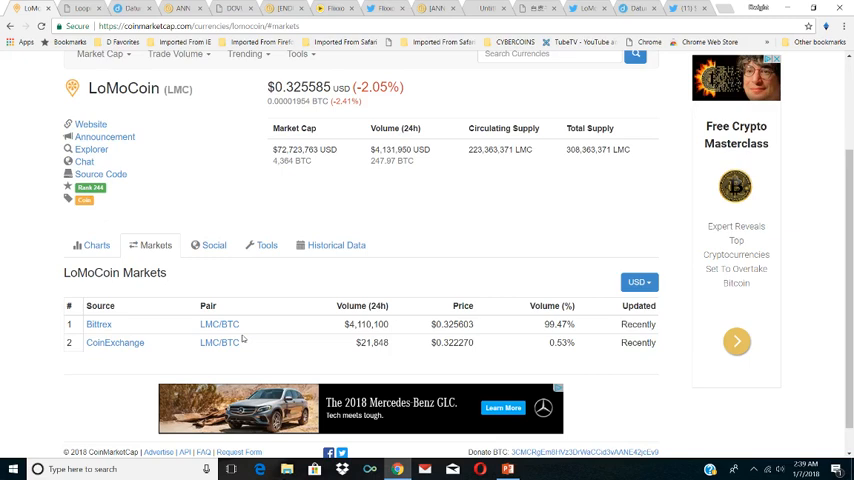
{"action": "mouse_move", "coordinate": [186, 308]}
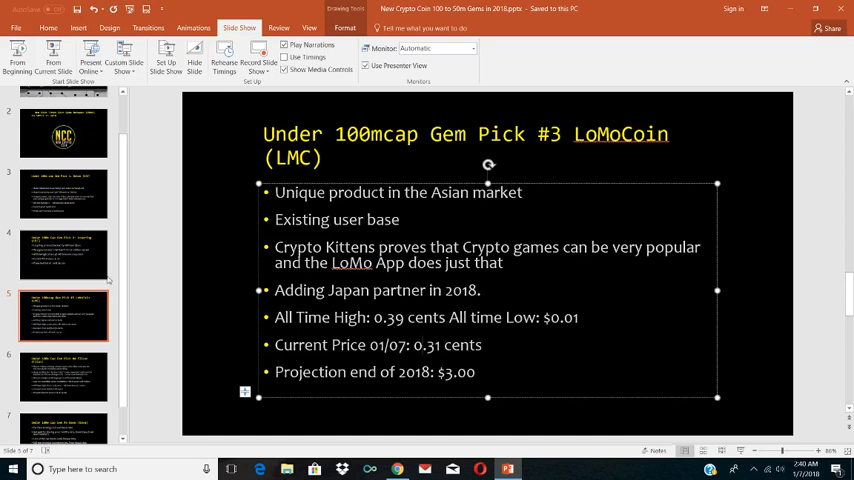
{"action": "mouse_move", "coordinate": [64, 376]}
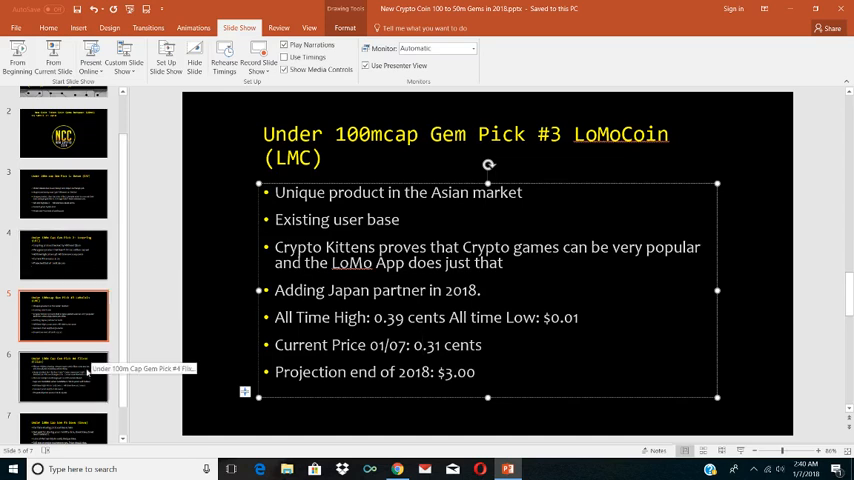
Select the Under 100mcap Gem Pick #3 LoMoCoin (LMC) slide in the thumbnail pane
{"action": "left_click", "coordinate": [64, 384]}
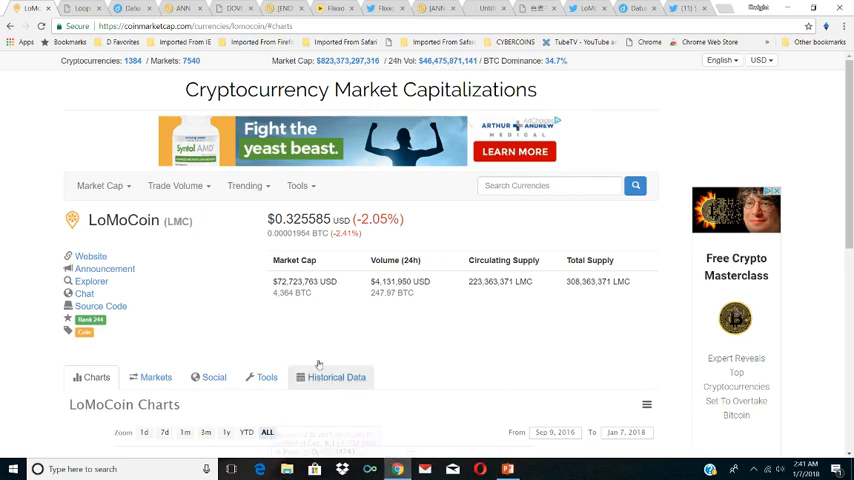
Search 'fl' on CoinMarketCap and bring up Flixxo (FLIXX) with its project website link
{"action": "type", "text": "flixx"}
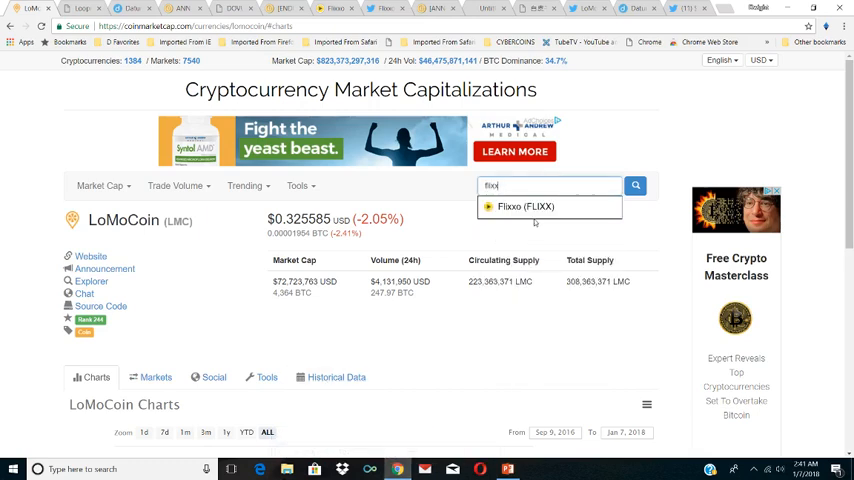
{"action": "left_click", "coordinate": [518, 208]}
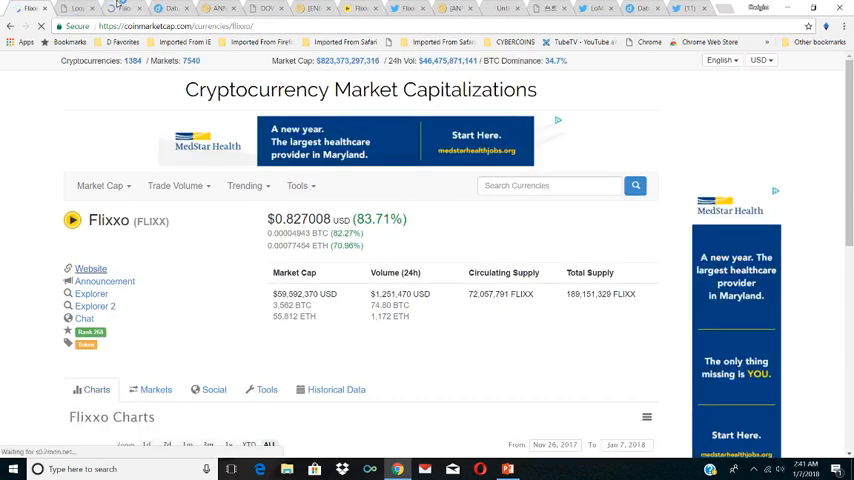
{"action": "left_click", "coordinate": [548, 184]}
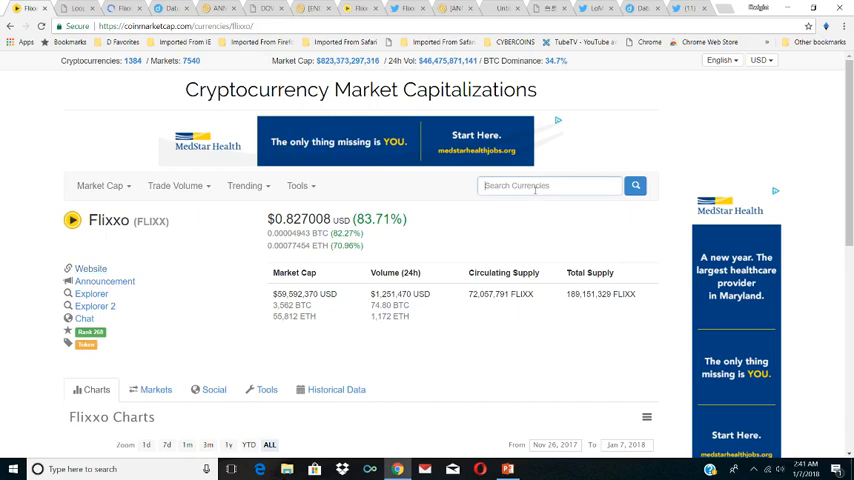
Look over Flixxo's Charts section and price chart on its CoinMarketCap page
{"action": "type", "text": "lbc"}
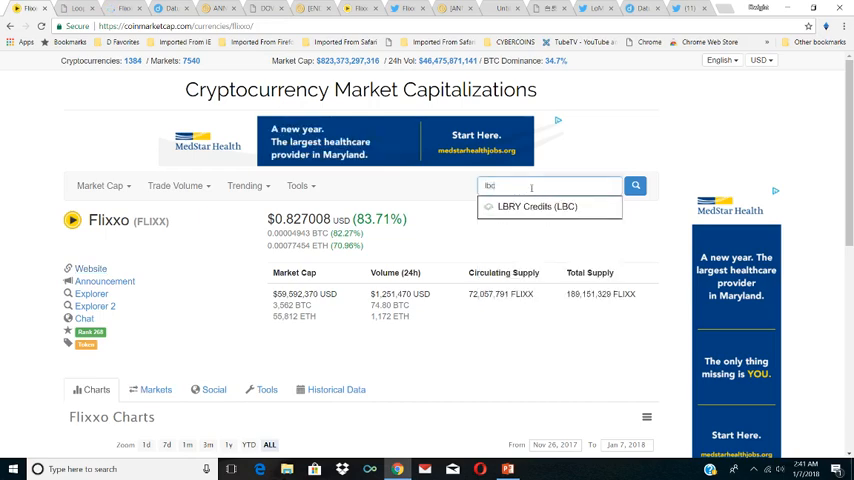
{"action": "left_click", "coordinate": [528, 208]}
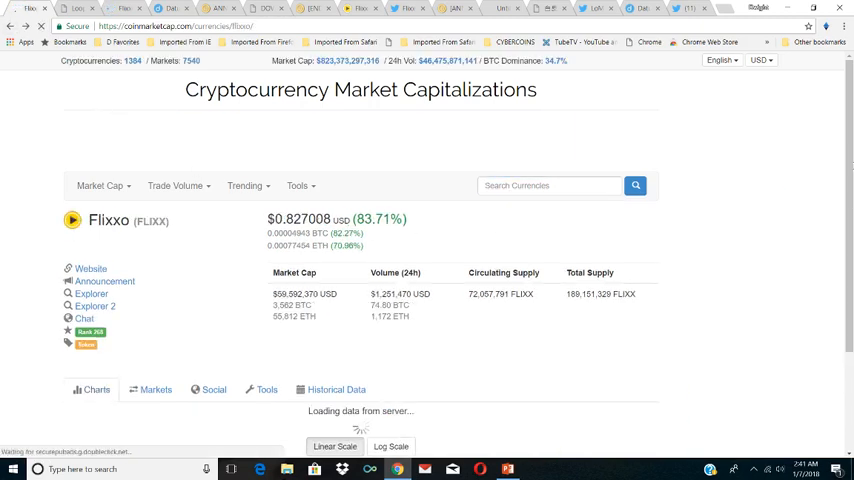
{"action": "scroll", "scroll_direction": "down", "scroll_amount": 3}
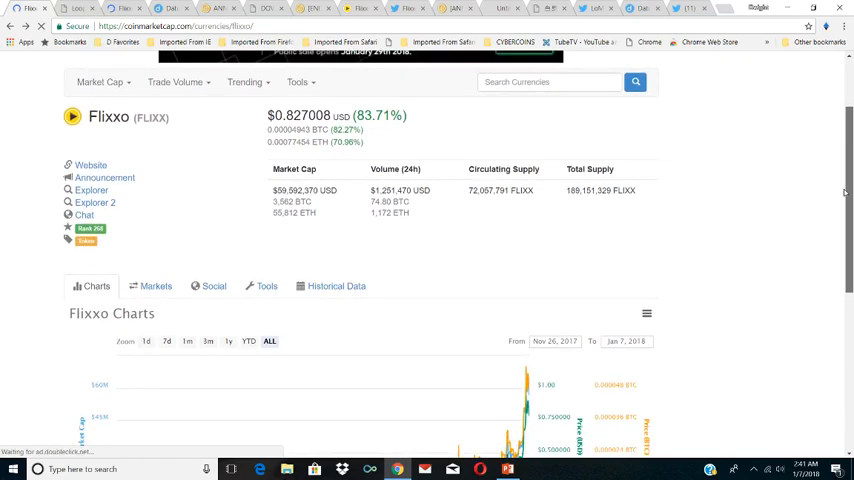
{"action": "scroll", "scroll_direction": "down", "scroll_amount": 3}
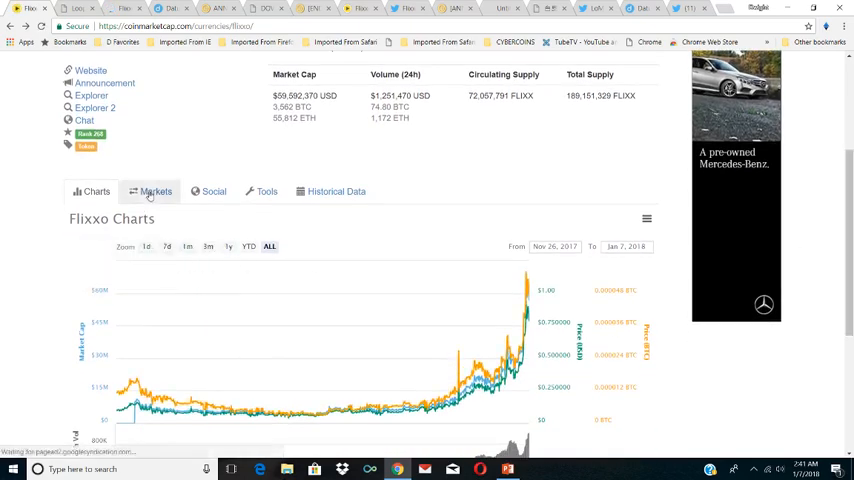
{"action": "left_click", "coordinate": [156, 192]}
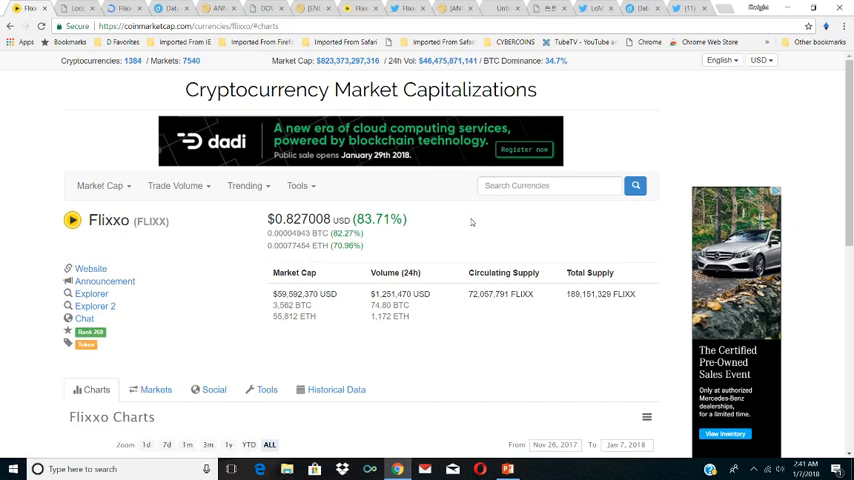
{"action": "scroll", "scroll_direction": "down", "scroll_amount": 3}
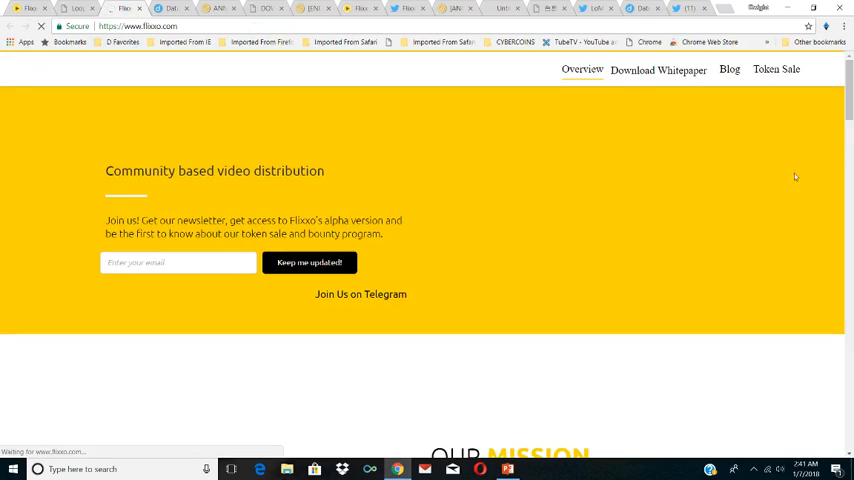
Scroll through flixxo.com's hero, press coverage and Our Mission sections
{"action": "scroll", "scroll_direction": "down", "scroll_amount": 3}
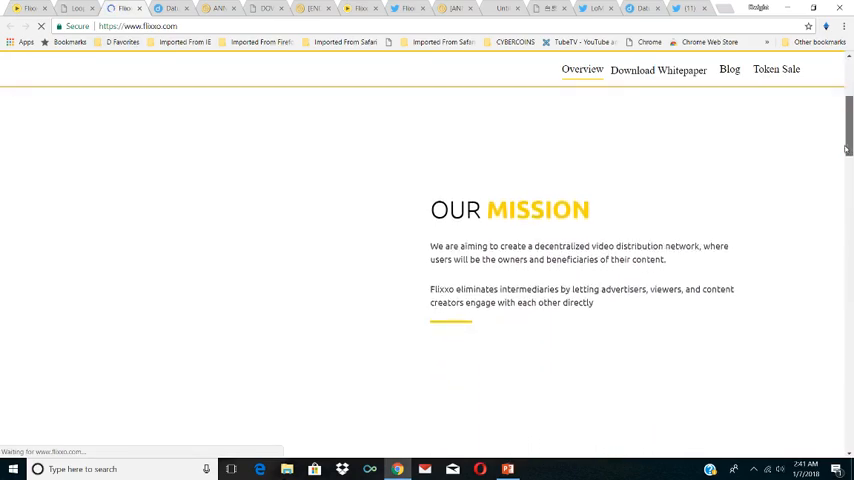
{"action": "scroll", "scroll_direction": "down", "scroll_amount": 3}
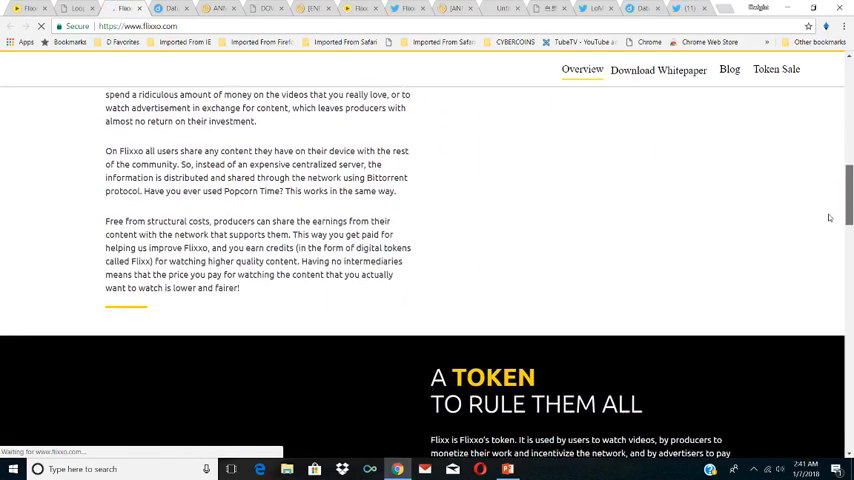
{"action": "scroll", "scroll_direction": "down", "scroll_amount": 3}
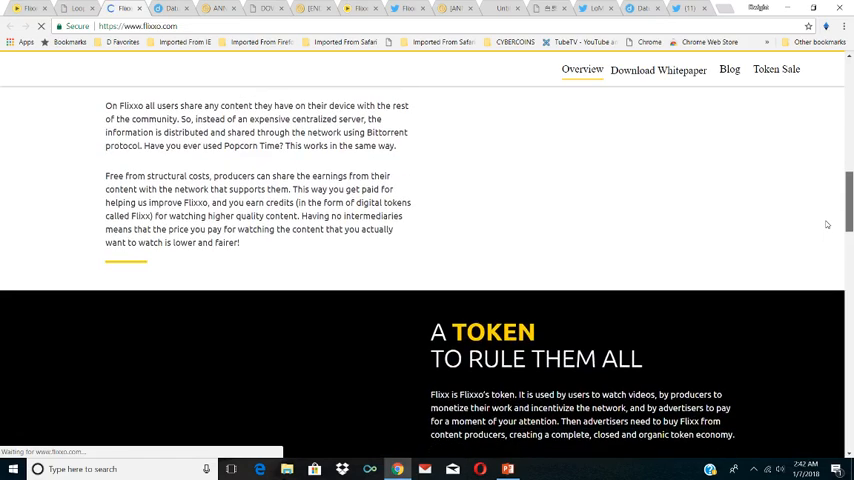
{"action": "scroll", "scroll_direction": "down", "scroll_amount": 3}
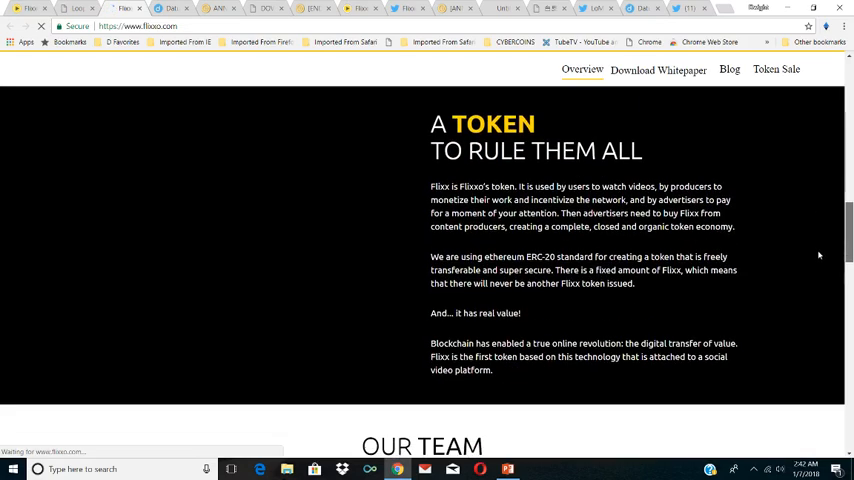
{"action": "scroll", "scroll_direction": "down", "scroll_amount": 3}
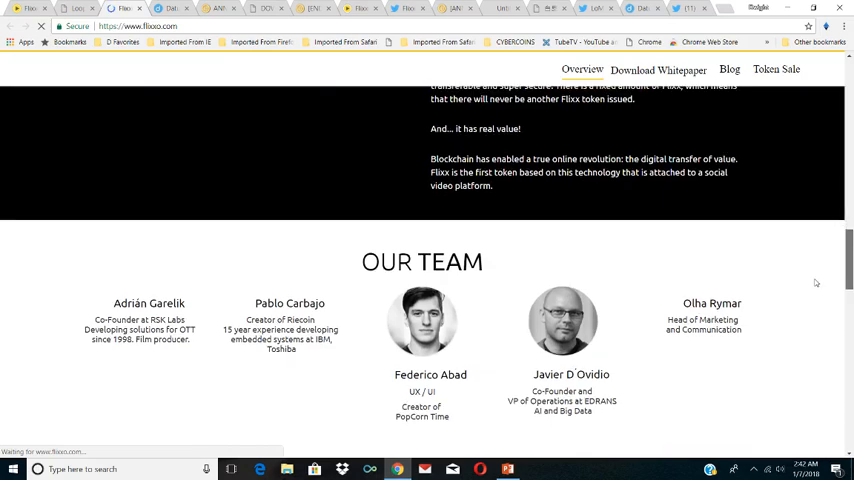
{"action": "scroll", "scroll_direction": "down", "scroll_amount": 3}
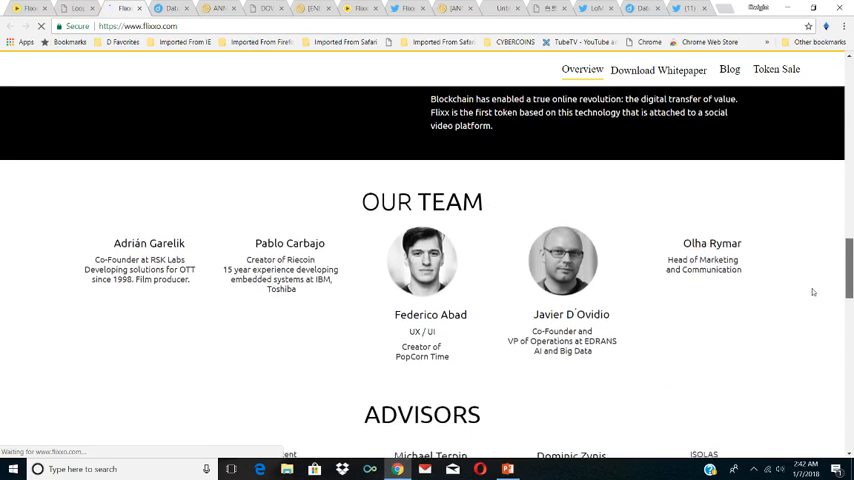
{"action": "scroll", "scroll_direction": "down", "scroll_amount": 3}
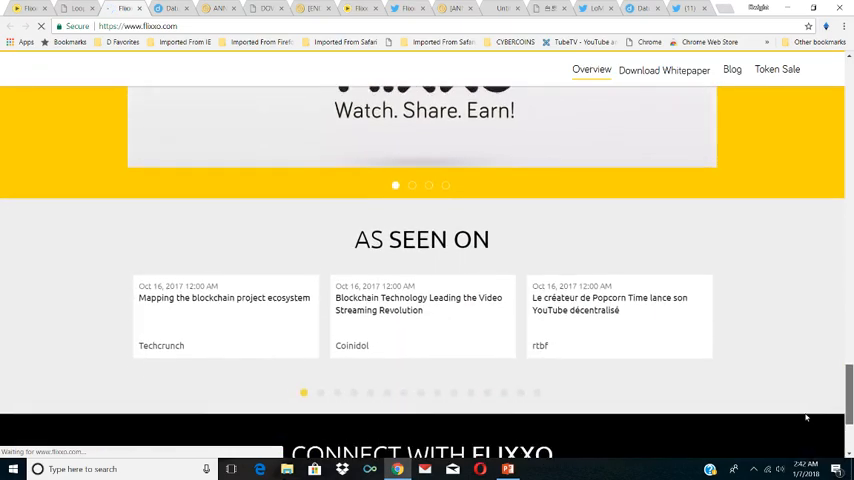
{"action": "scroll", "scroll_direction": "down", "scroll_amount": 3}
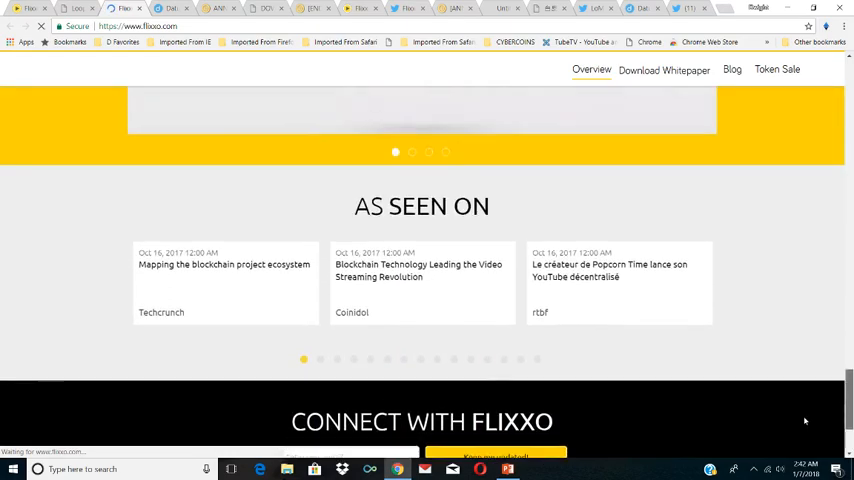
{"action": "scroll", "scroll_direction": "down", "scroll_amount": 3}
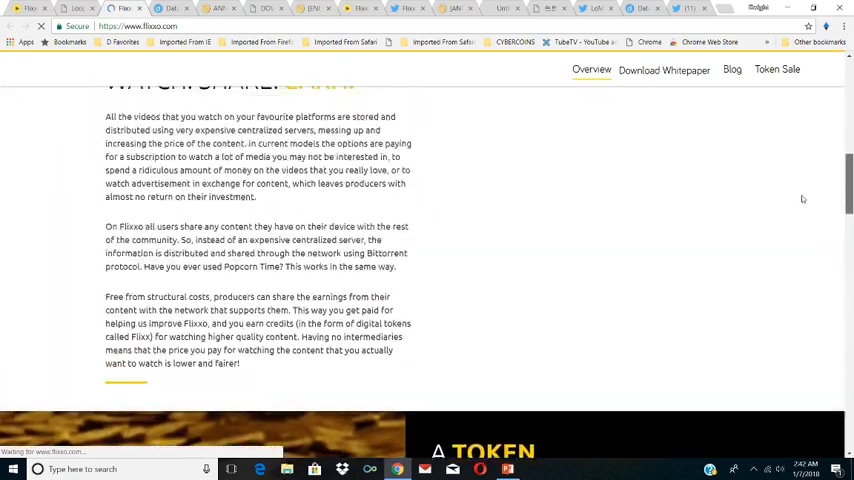
{"action": "scroll", "scroll_direction": "up", "scroll_amount": 3}
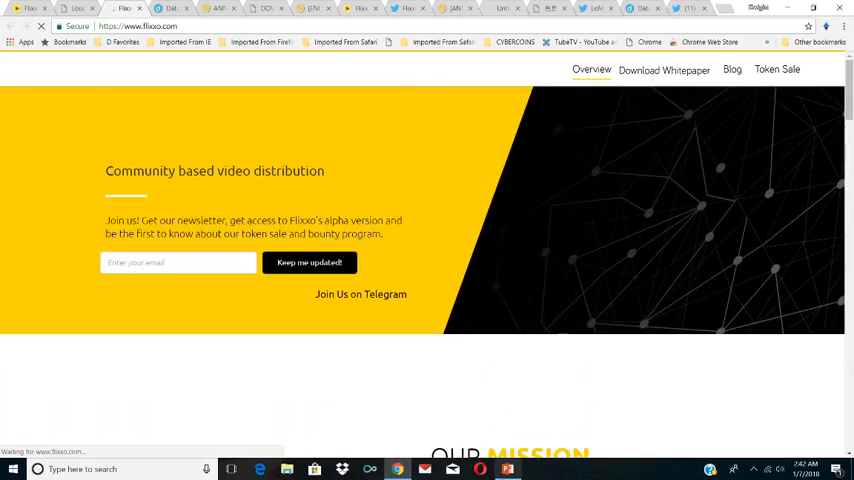
Return to Flixxo's CoinMarketCap tab and begin searching for Dovu with 'd'
{"action": "left_click", "coordinate": [506, 468]}
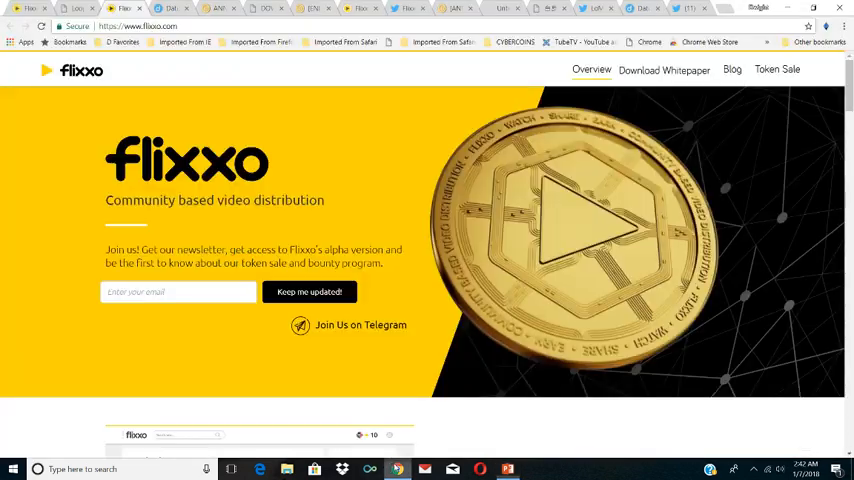
{"action": "scroll", "scroll_direction": "down", "scroll_amount": 3}
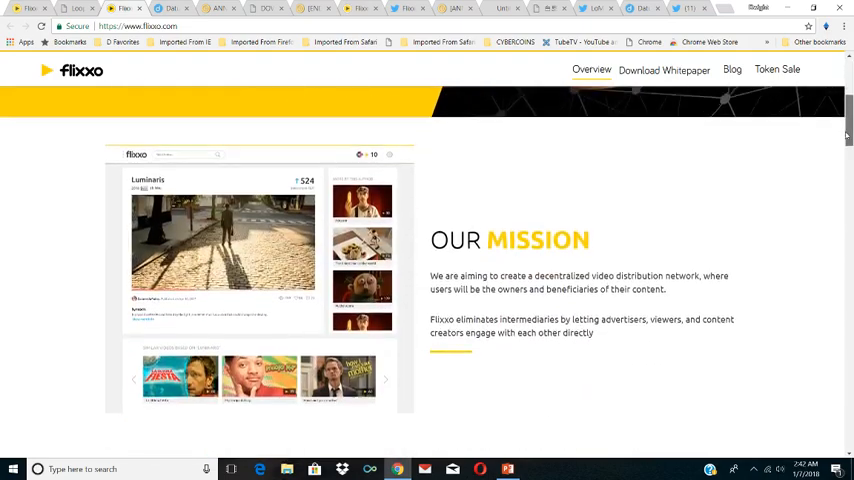
{"action": "scroll", "scroll_direction": "up", "scroll_amount": 3}
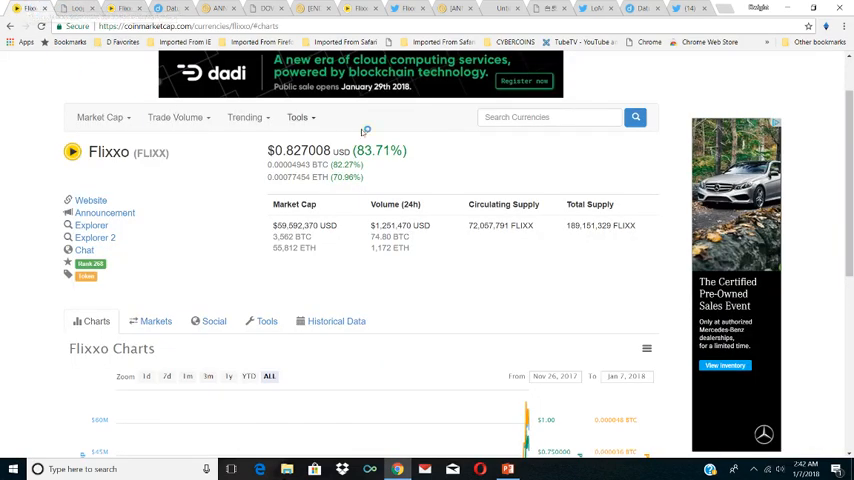
{"action": "type", "text": "d Price: $ 5.00 end of 2018"}
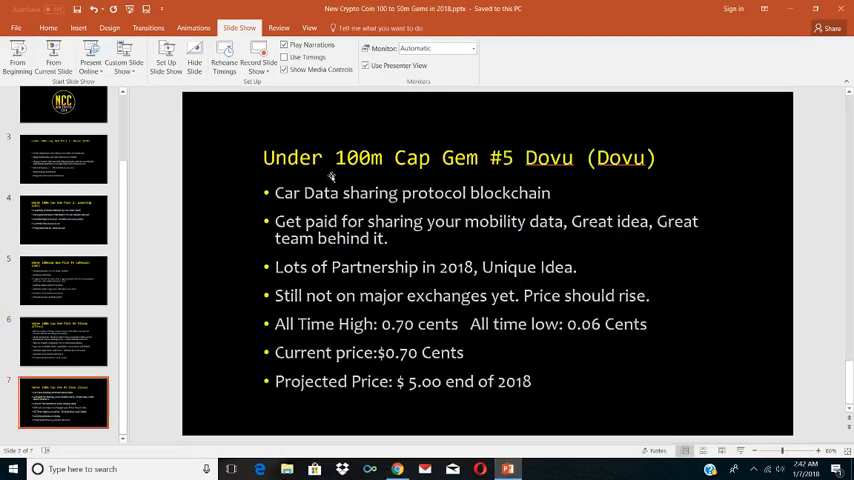
{"action": "mouse_move", "coordinate": [376, 140]}
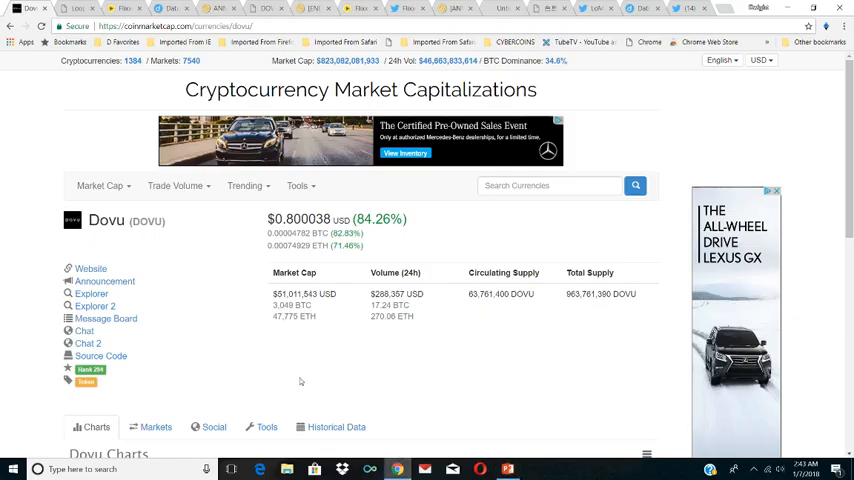
View the Markets list of exchanges trading Dovu and open Dovu's official website in a new tab
{"action": "scroll", "scroll_direction": "down", "scroll_amount": 3}
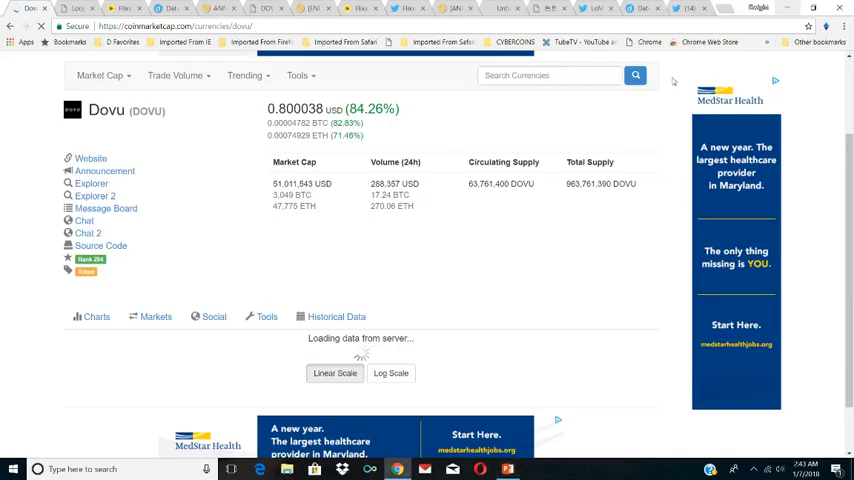
{"action": "left_click", "coordinate": [156, 316]}
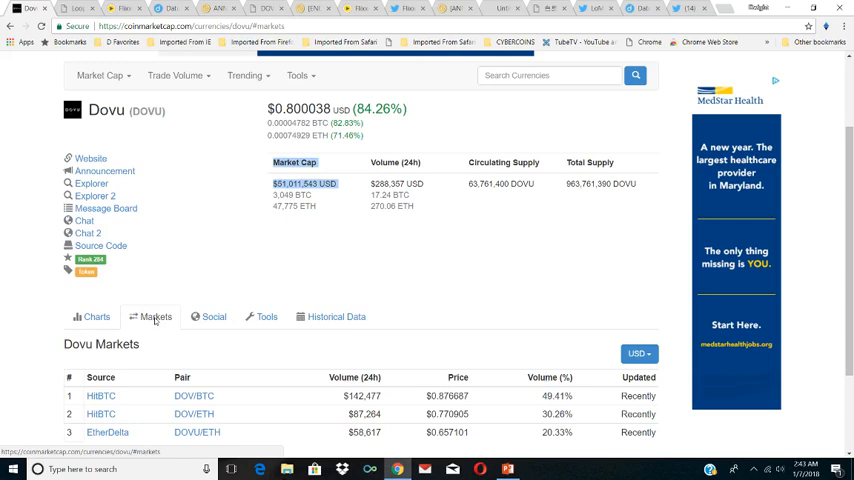
{"action": "right_click", "coordinate": [90, 158]}
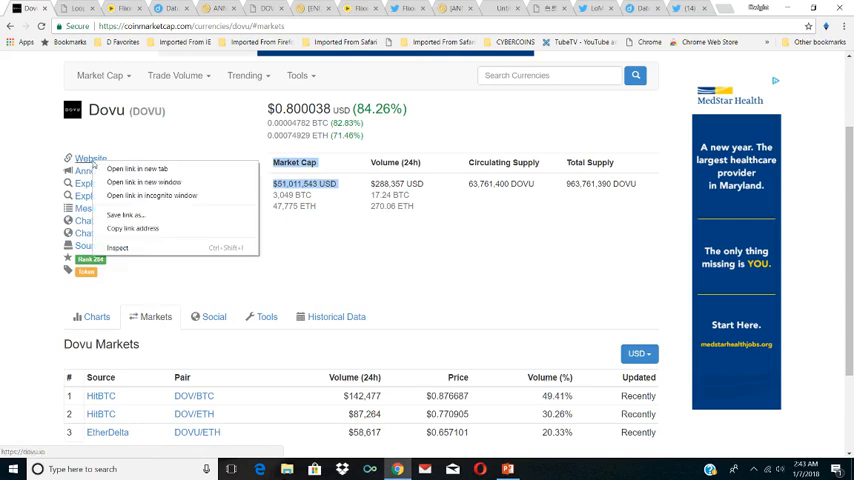
{"action": "left_click", "coordinate": [136, 168]}
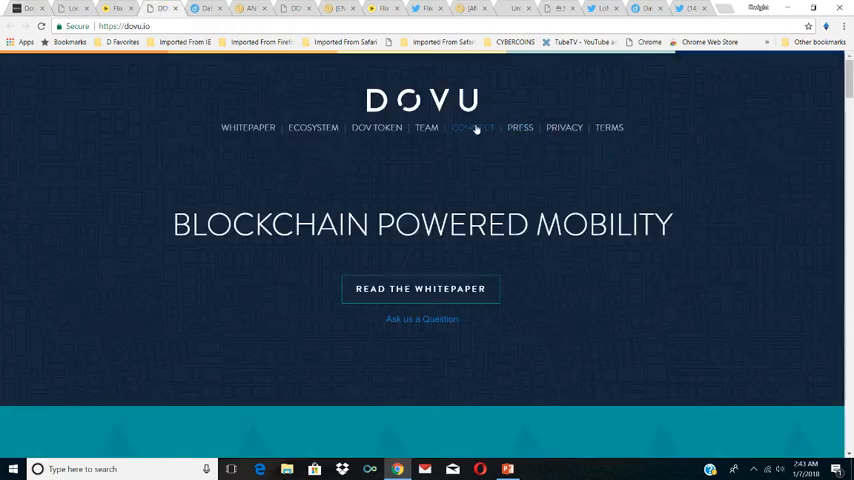
{"action": "mouse_move", "coordinate": [564, 132]}
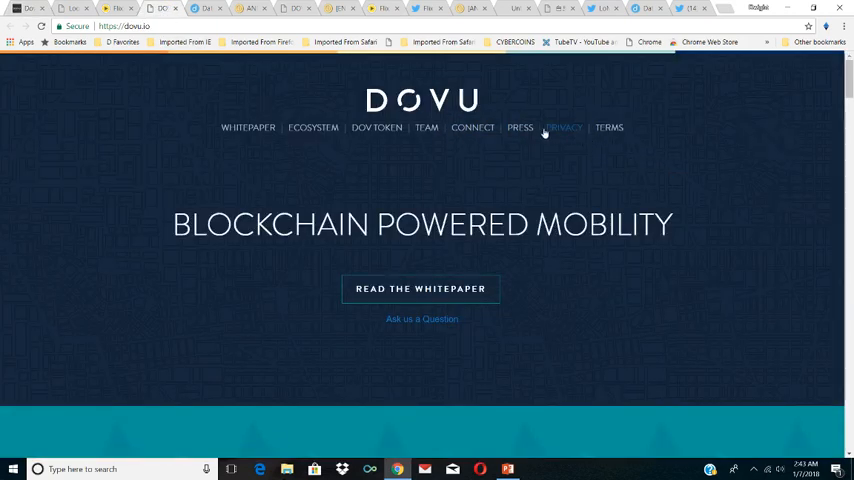
Scroll dovu.io through The Protocol, A Circular Economy, Whitepaper, GitHub, The Team and Advisers
{"action": "scroll", "scroll_direction": "down", "scroll_amount": 3}
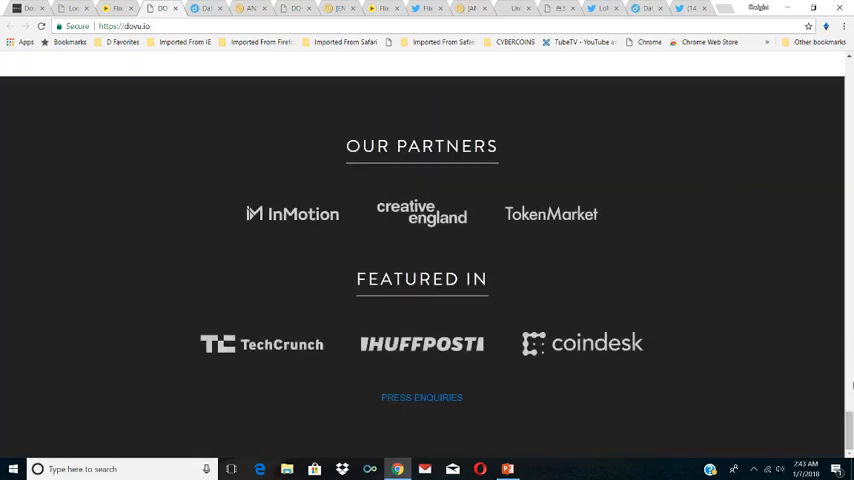
{"action": "scroll", "scroll_direction": "up", "scroll_amount": 3}
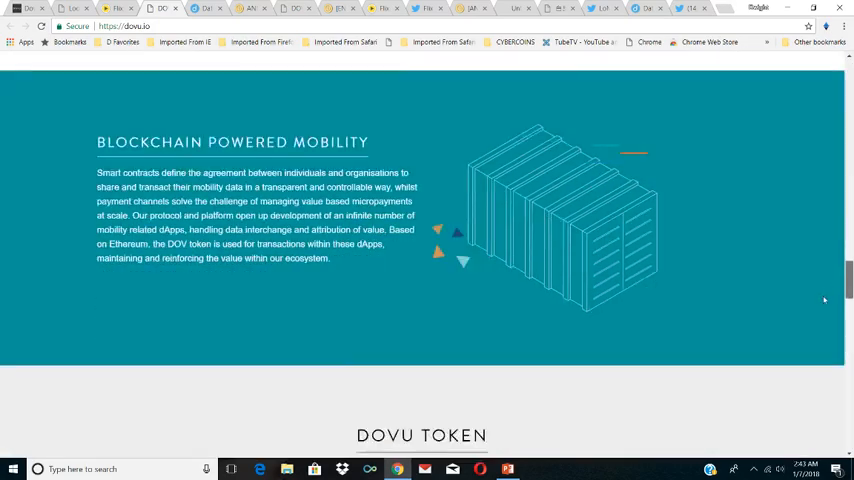
{"action": "scroll", "scroll_direction": "down", "scroll_amount": 3}
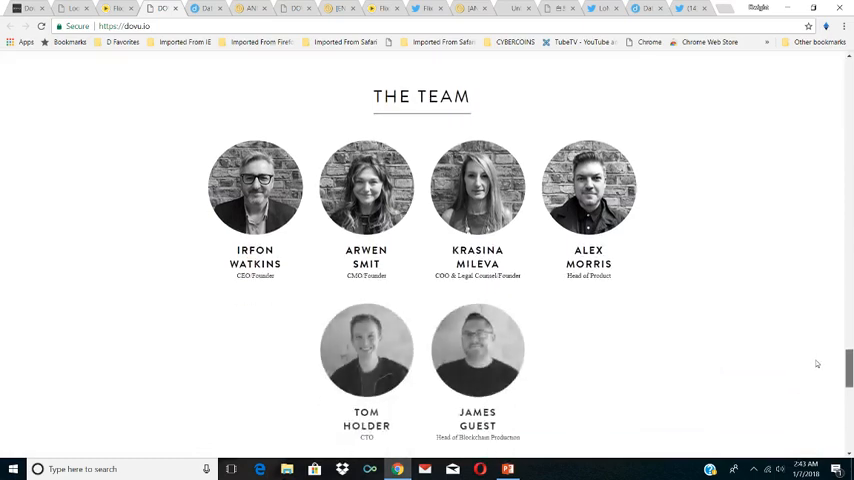
{"action": "scroll", "scroll_direction": "up", "scroll_amount": 3}
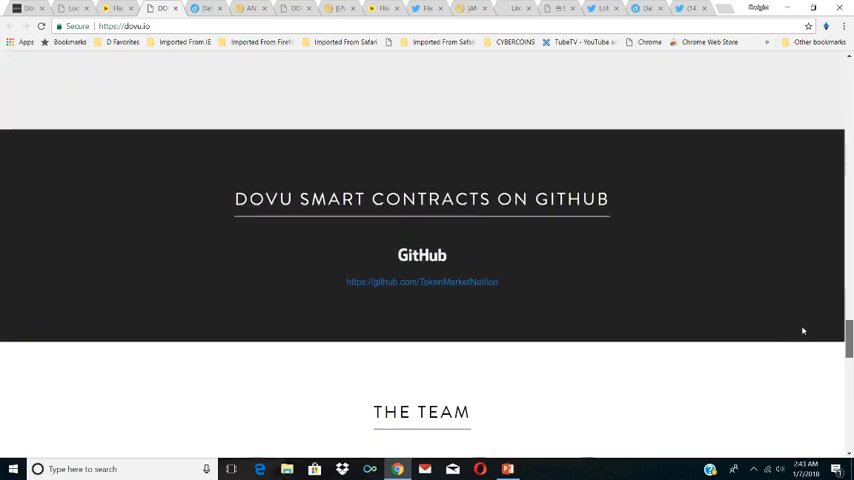
{"action": "scroll", "scroll_direction": "up", "scroll_amount": 3}
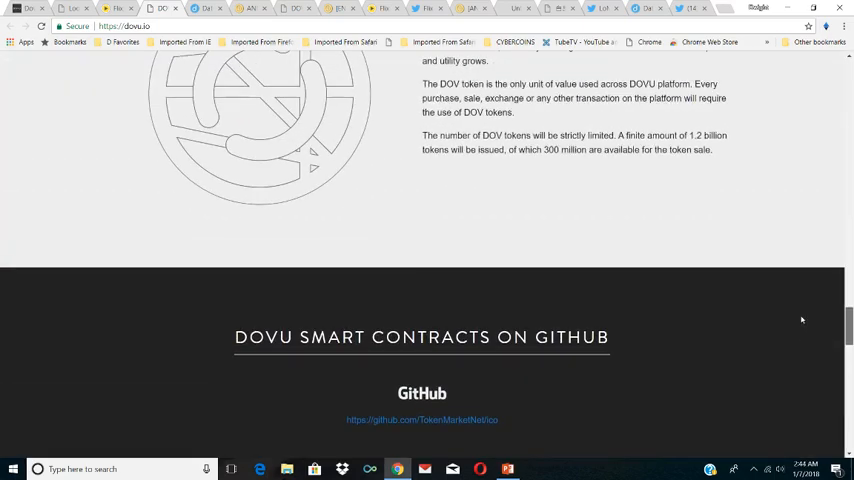
{"action": "scroll", "scroll_direction": "up", "scroll_amount": 3}
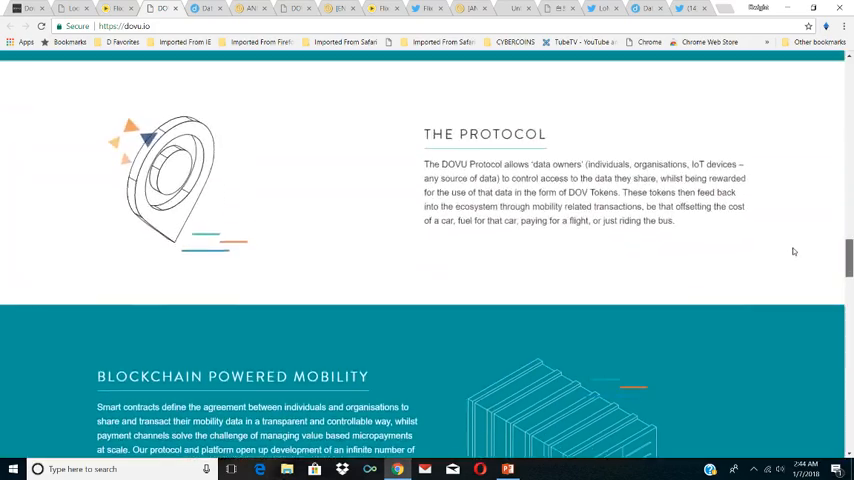
{"action": "scroll", "scroll_direction": "up", "scroll_amount": 3}
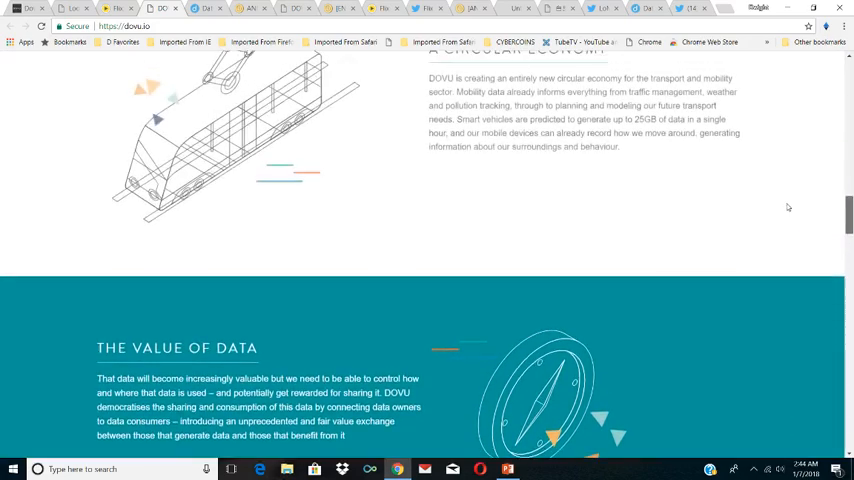
{"action": "scroll", "scroll_direction": "up", "scroll_amount": 3}
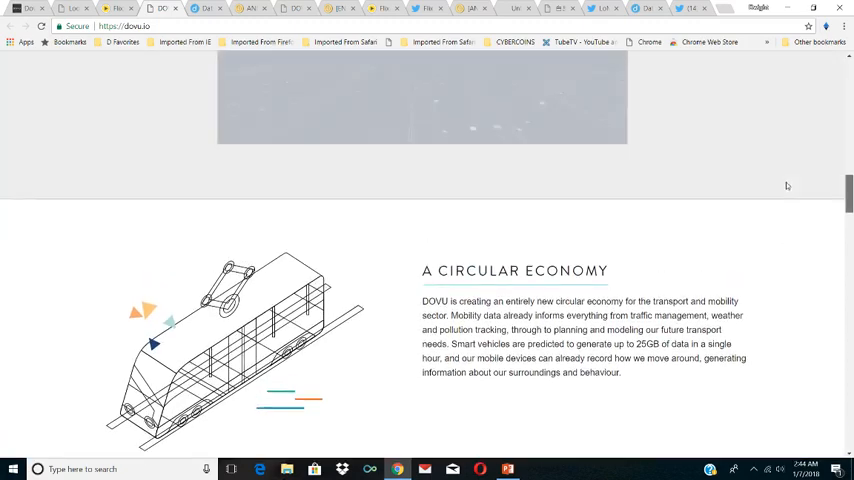
{"action": "scroll", "scroll_direction": "down", "scroll_amount": 3}
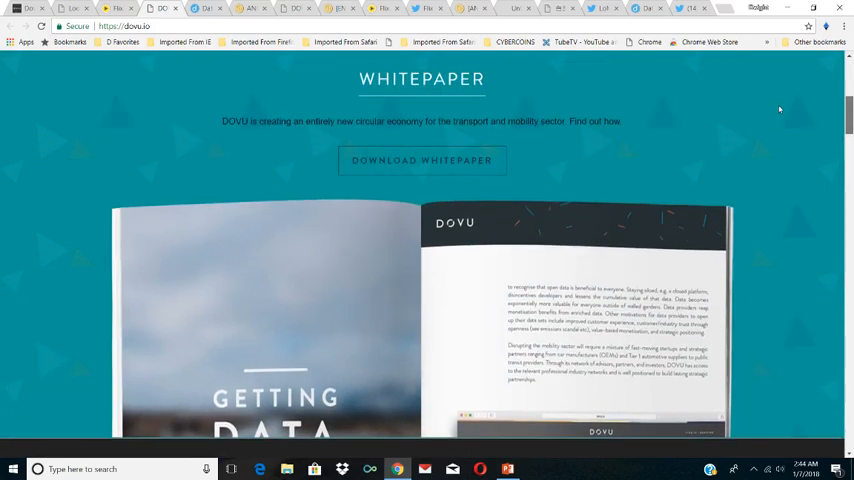
{"action": "scroll", "scroll_direction": "up", "scroll_amount": 3}
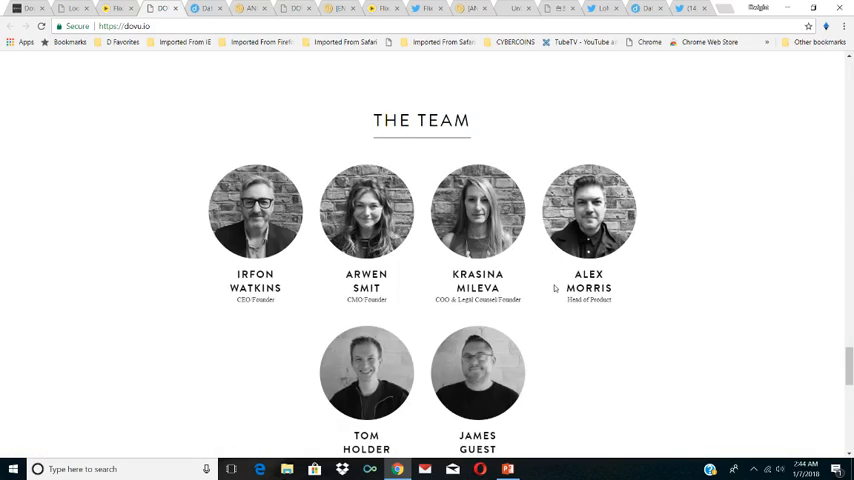
{"action": "scroll", "scroll_direction": "down", "scroll_amount": 3}
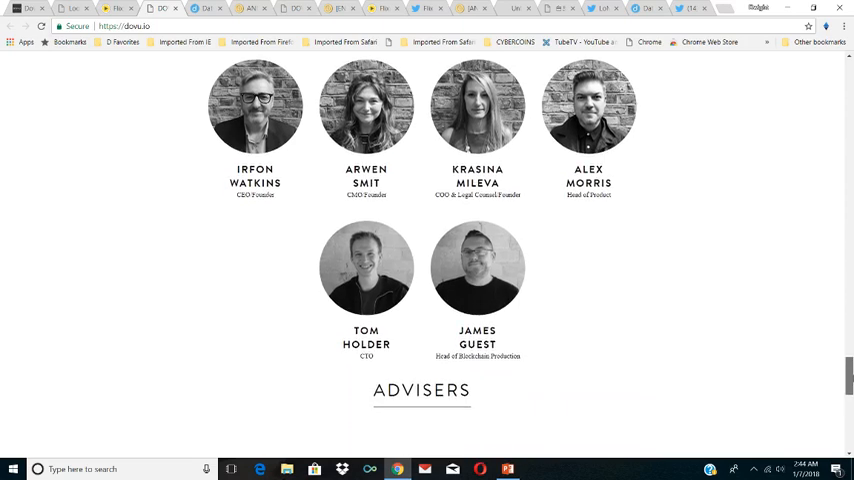
{"action": "scroll", "scroll_direction": "down", "scroll_amount": 3}
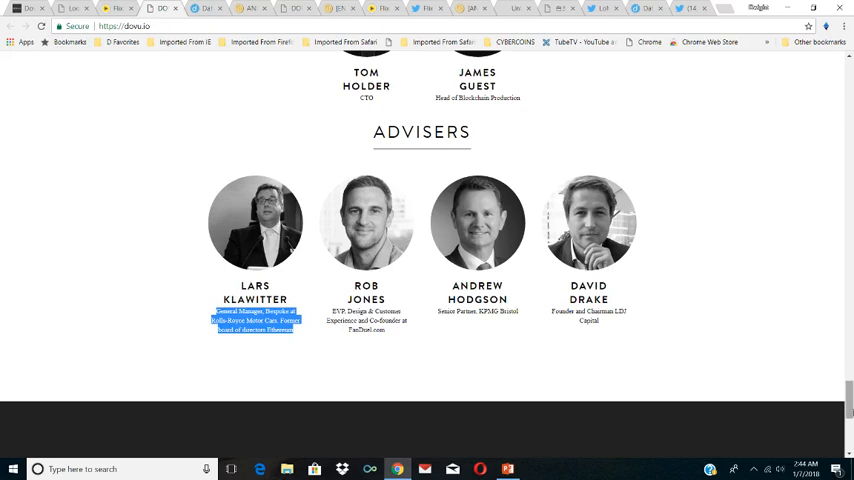
{"action": "scroll", "scroll_direction": "up", "scroll_amount": 3}
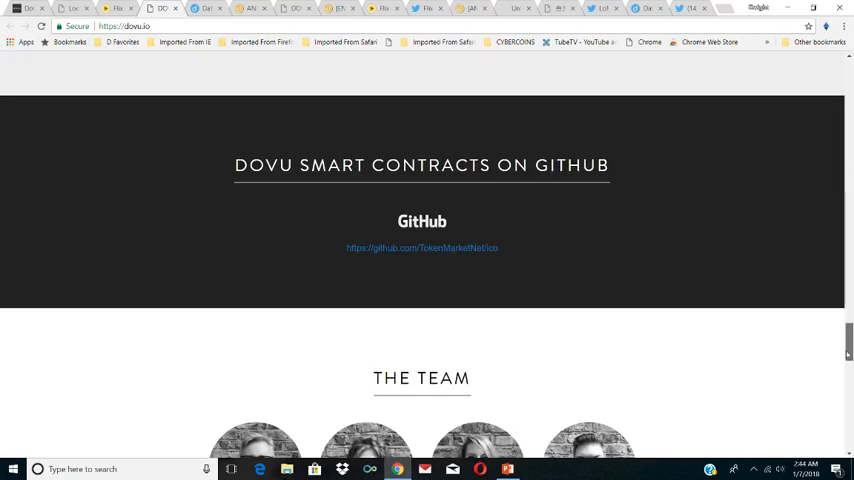
{"action": "scroll", "scroll_direction": "down", "scroll_amount": 3}
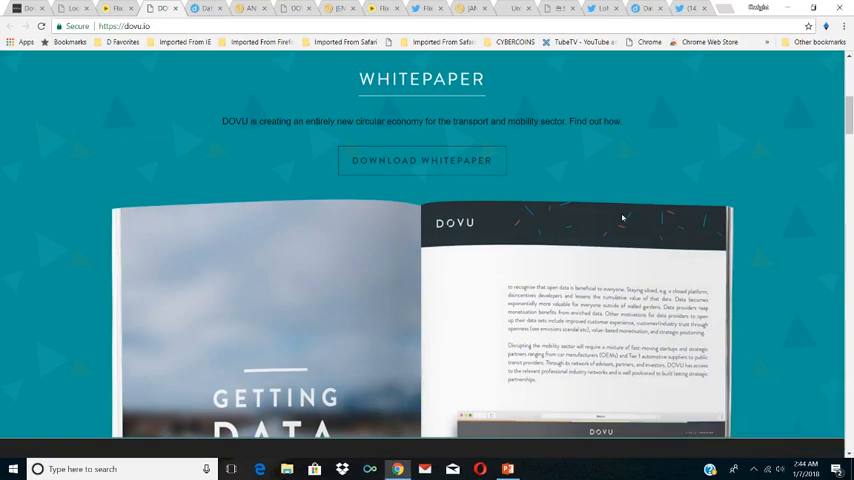
{"action": "scroll", "scroll_direction": "up", "scroll_amount": 3}
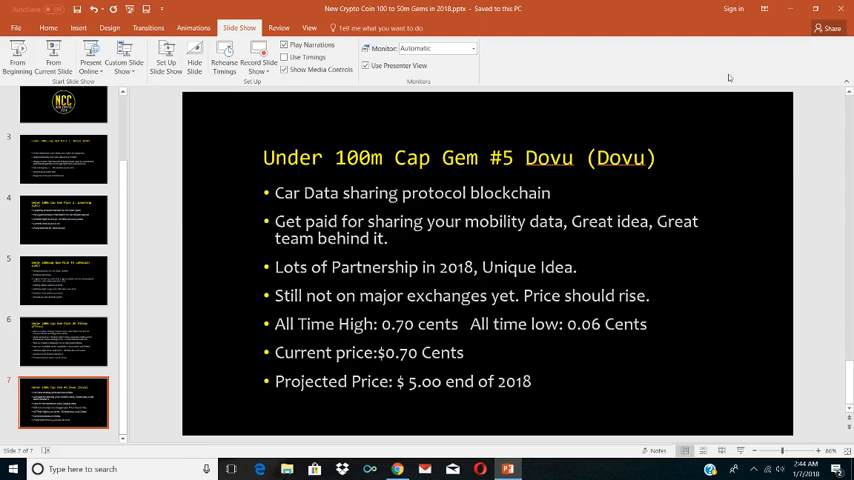
{"action": "mouse_move", "coordinate": [92, 232]}
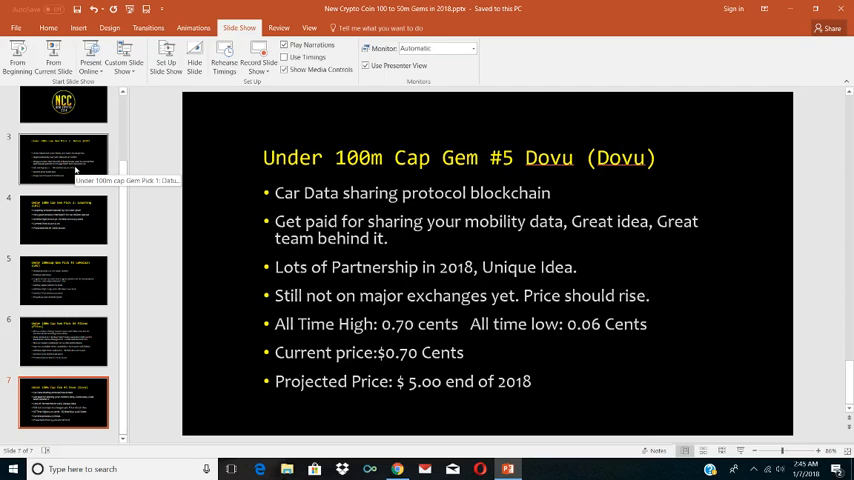
Step back through the deck via the Loopring slide to LoMoCoin's Gem Pick #3 slide
{"action": "left_click", "coordinate": [64, 218]}
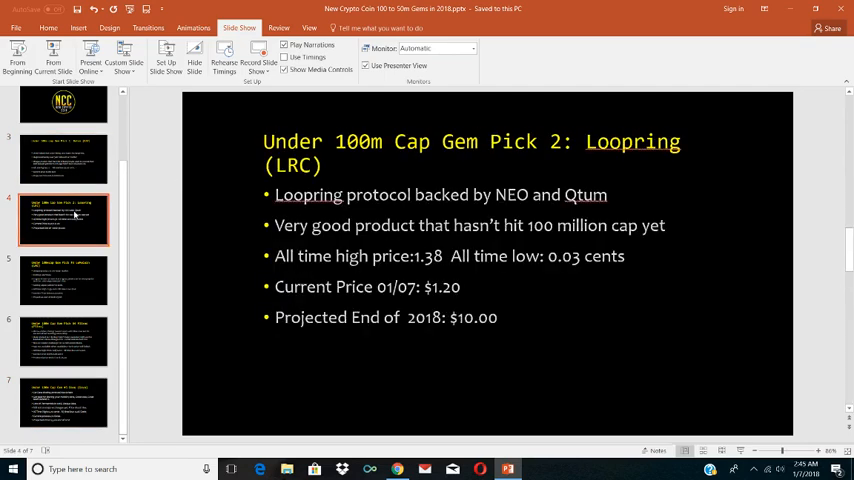
{"action": "left_click", "coordinate": [64, 280]}
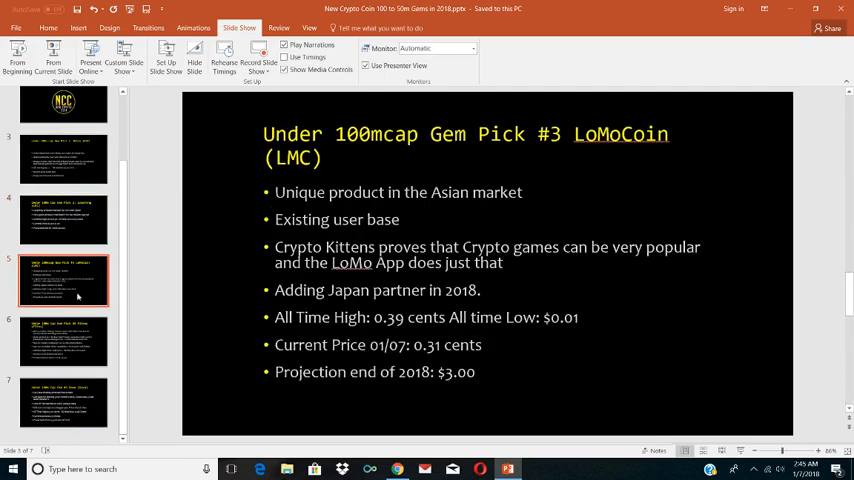